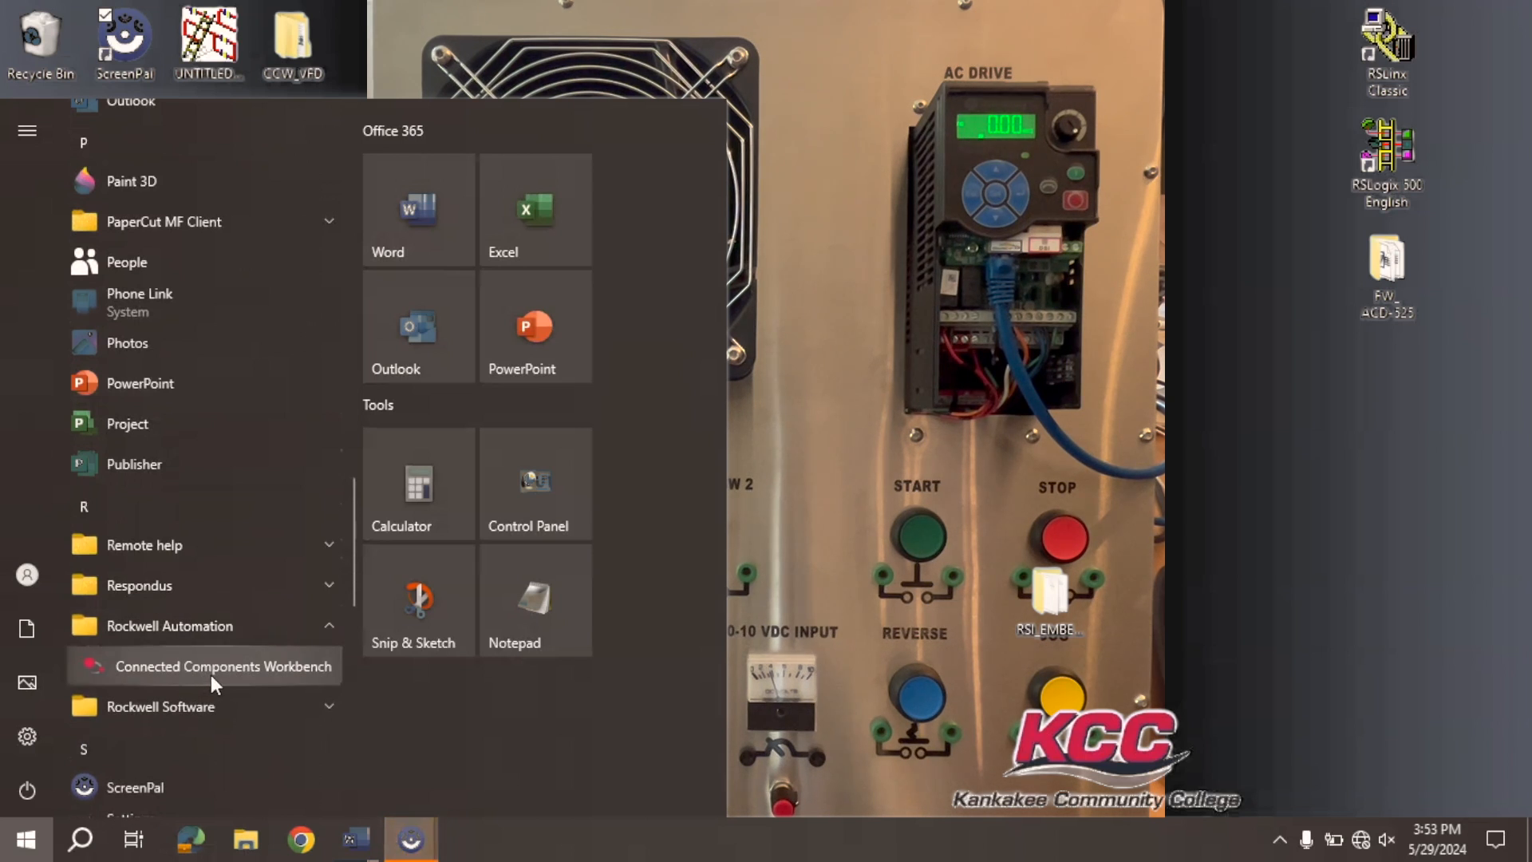
Launch Connected Components Workbench from the Rockwell Automation Start menu entry.
click(24, 836)
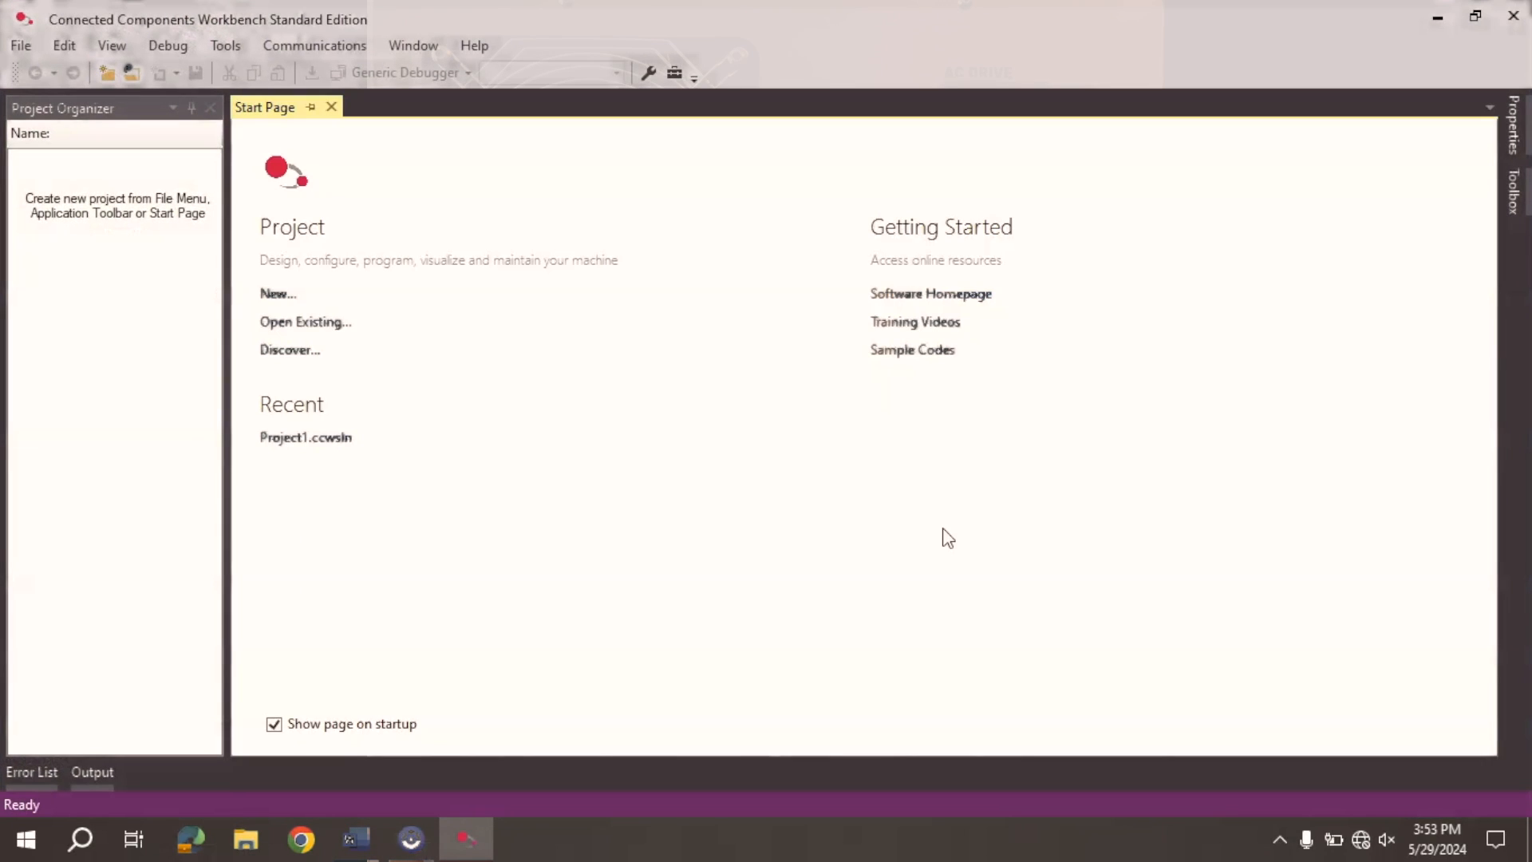
mouse_move(1015, 613)
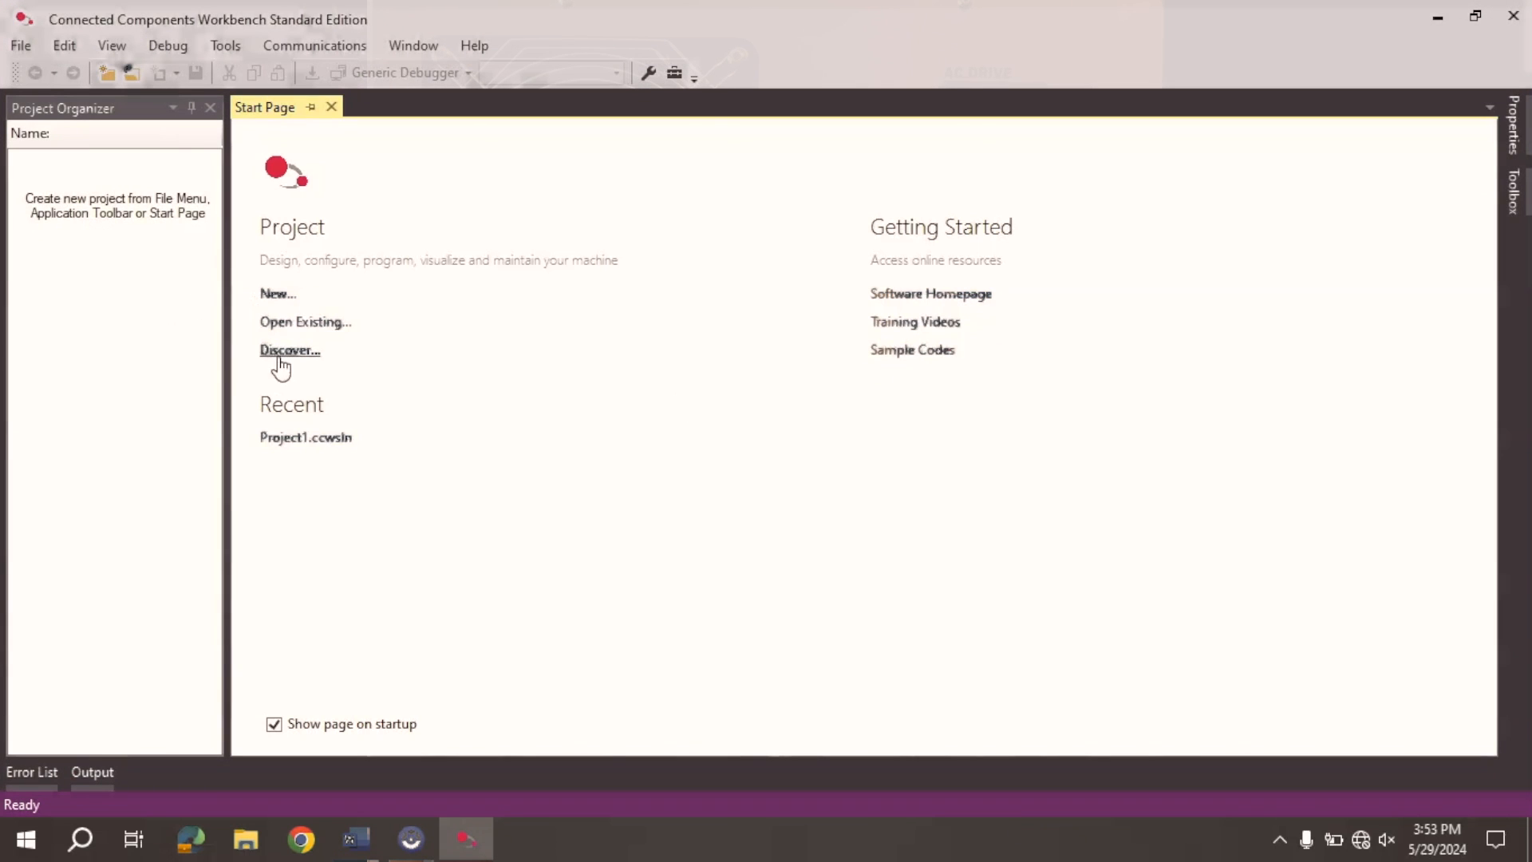
mouse_move(275, 303)
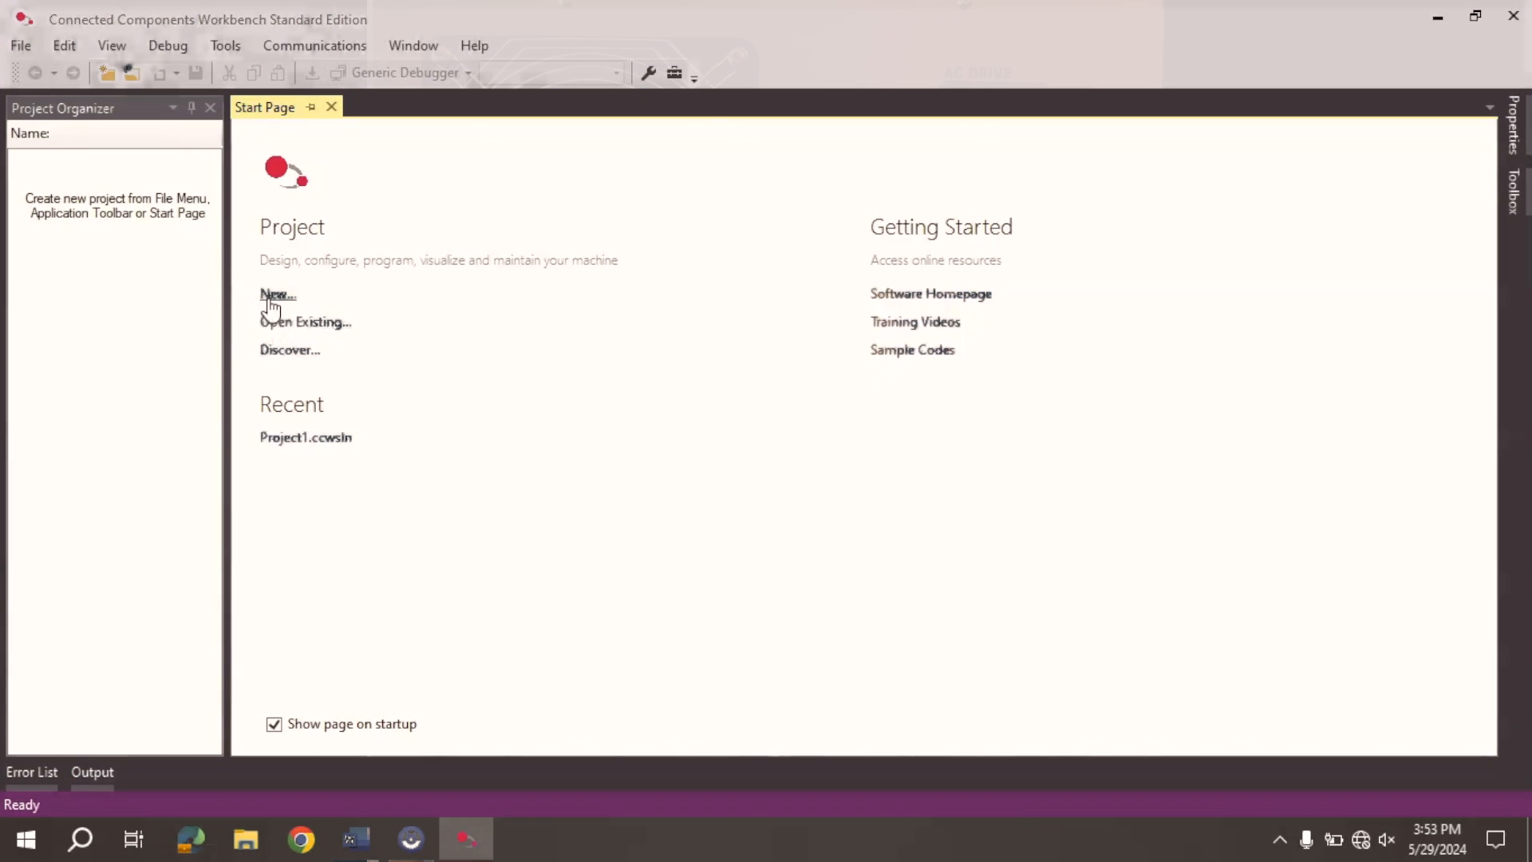
Create a new project named Klettetech1 saved in the desktop CCW_VFD folder.
click(277, 295)
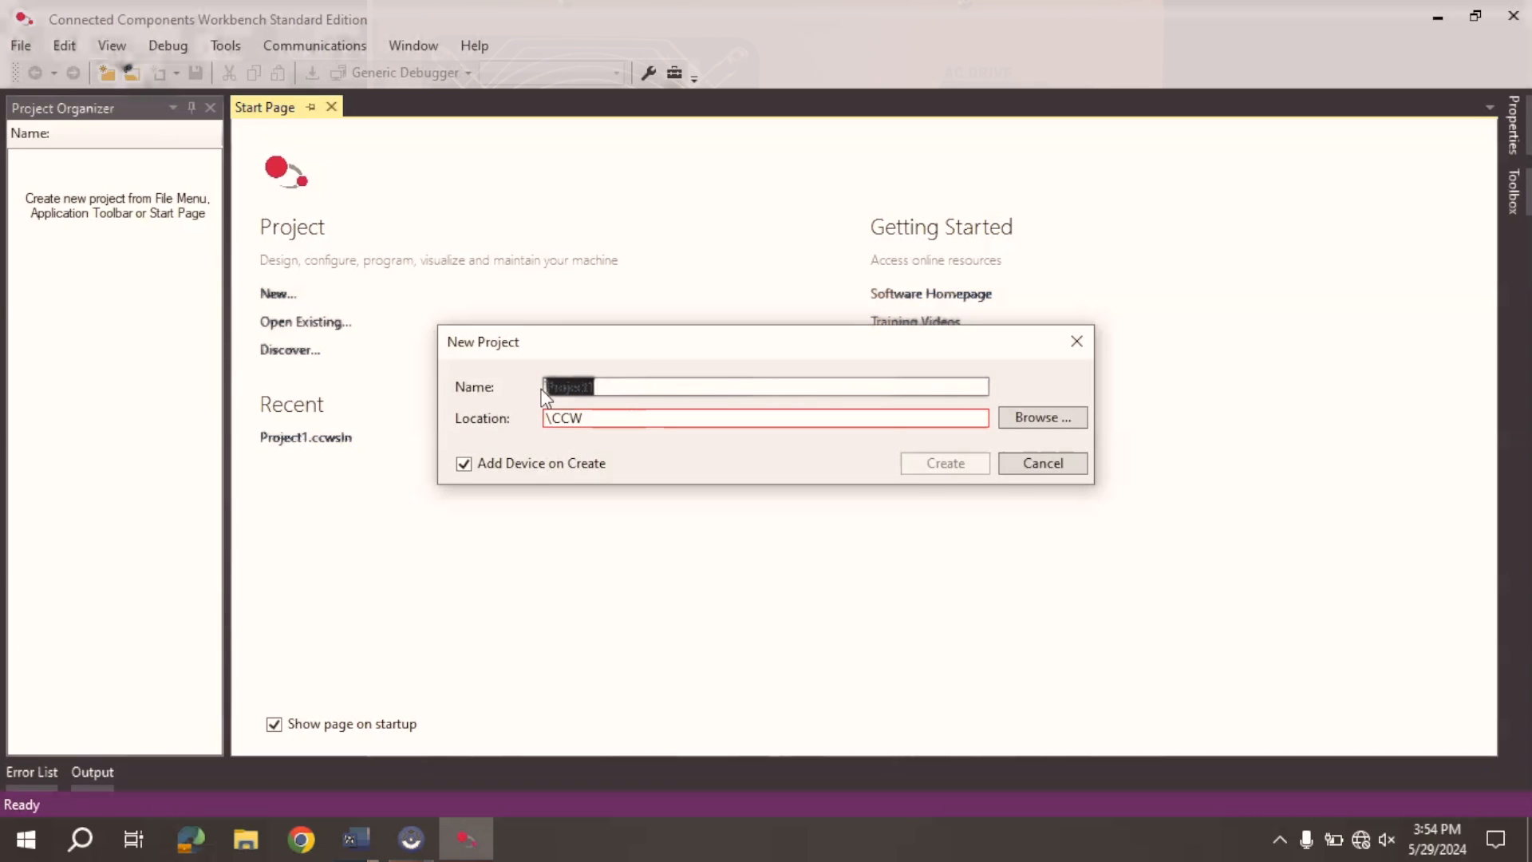
text(Klettetech1)
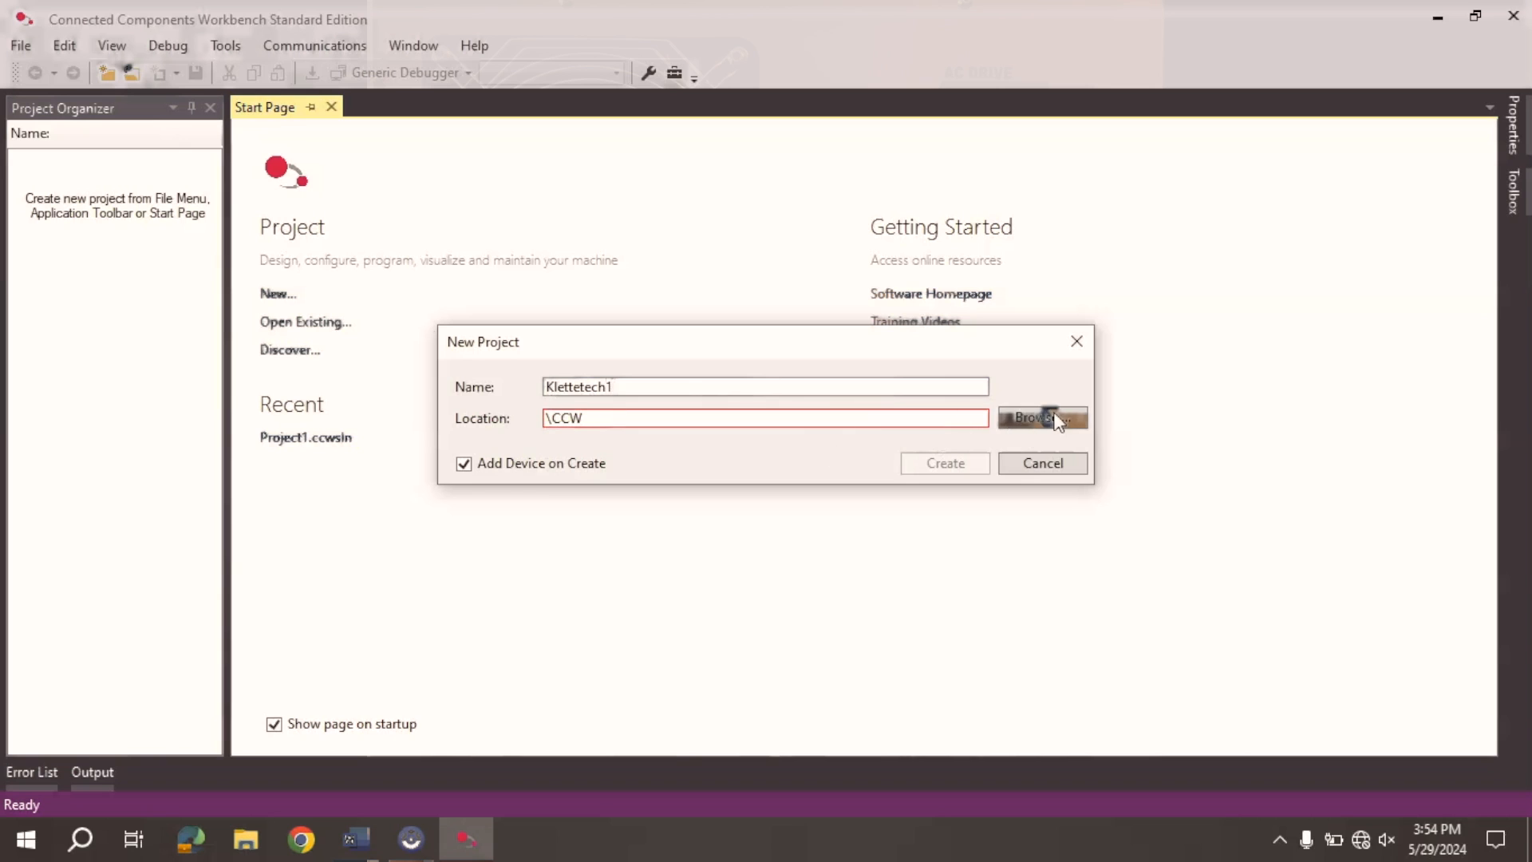
click(1044, 418)
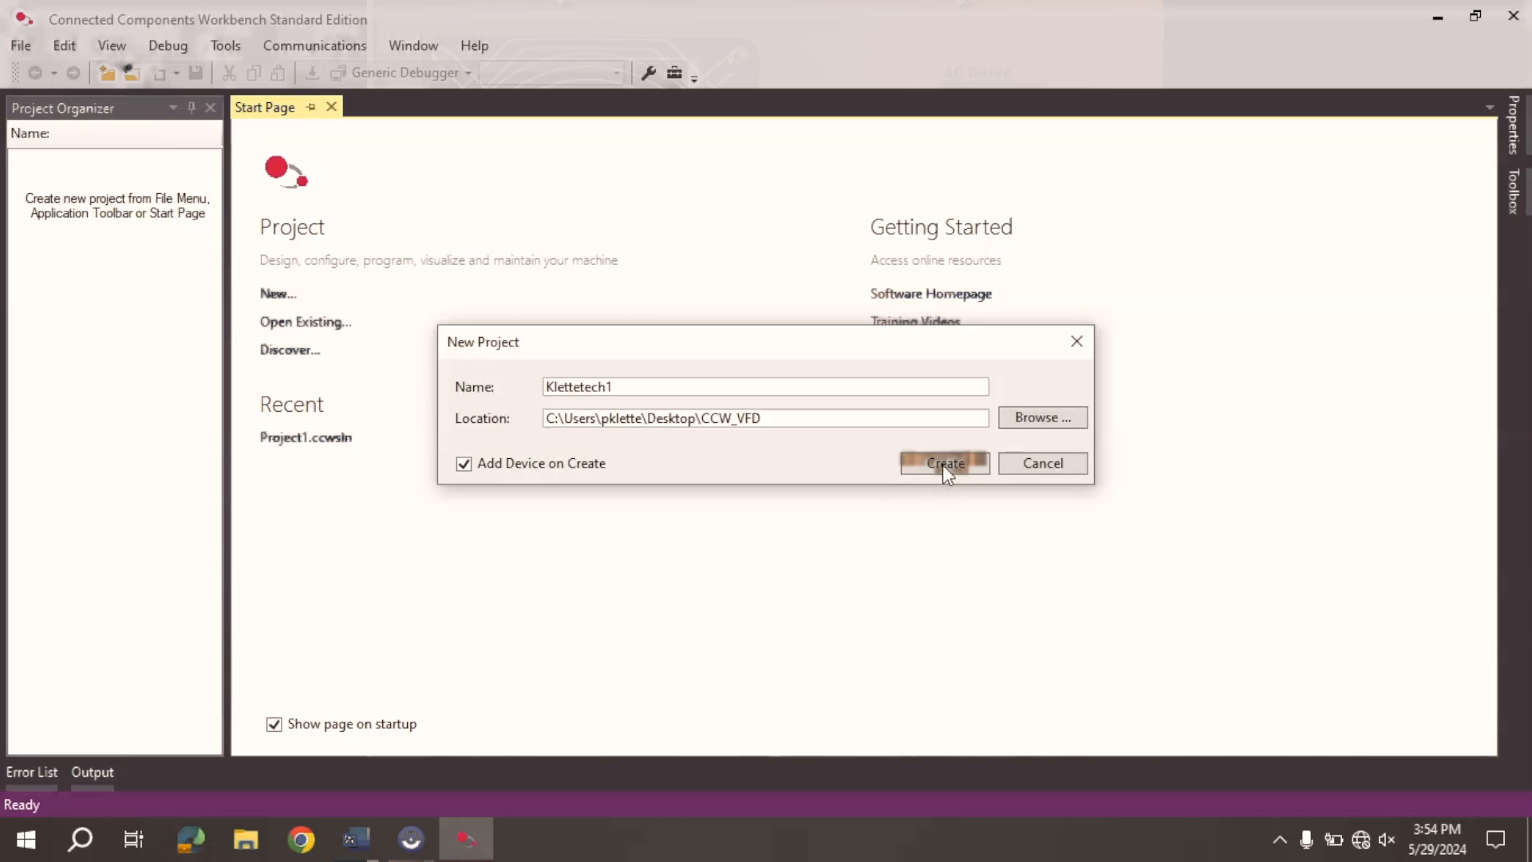
click(945, 463)
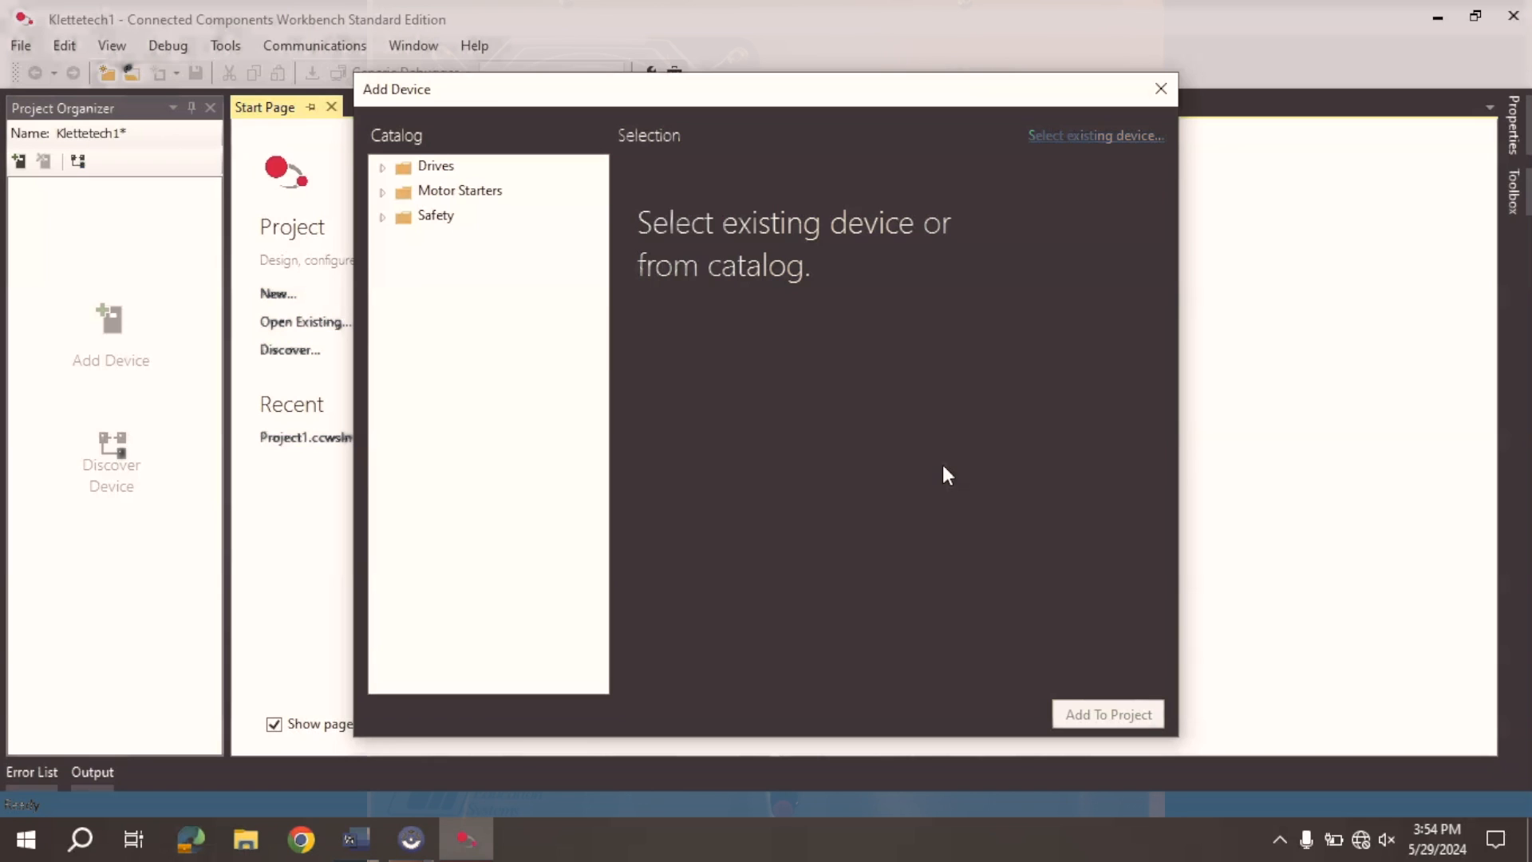
mouse_move(1082, 144)
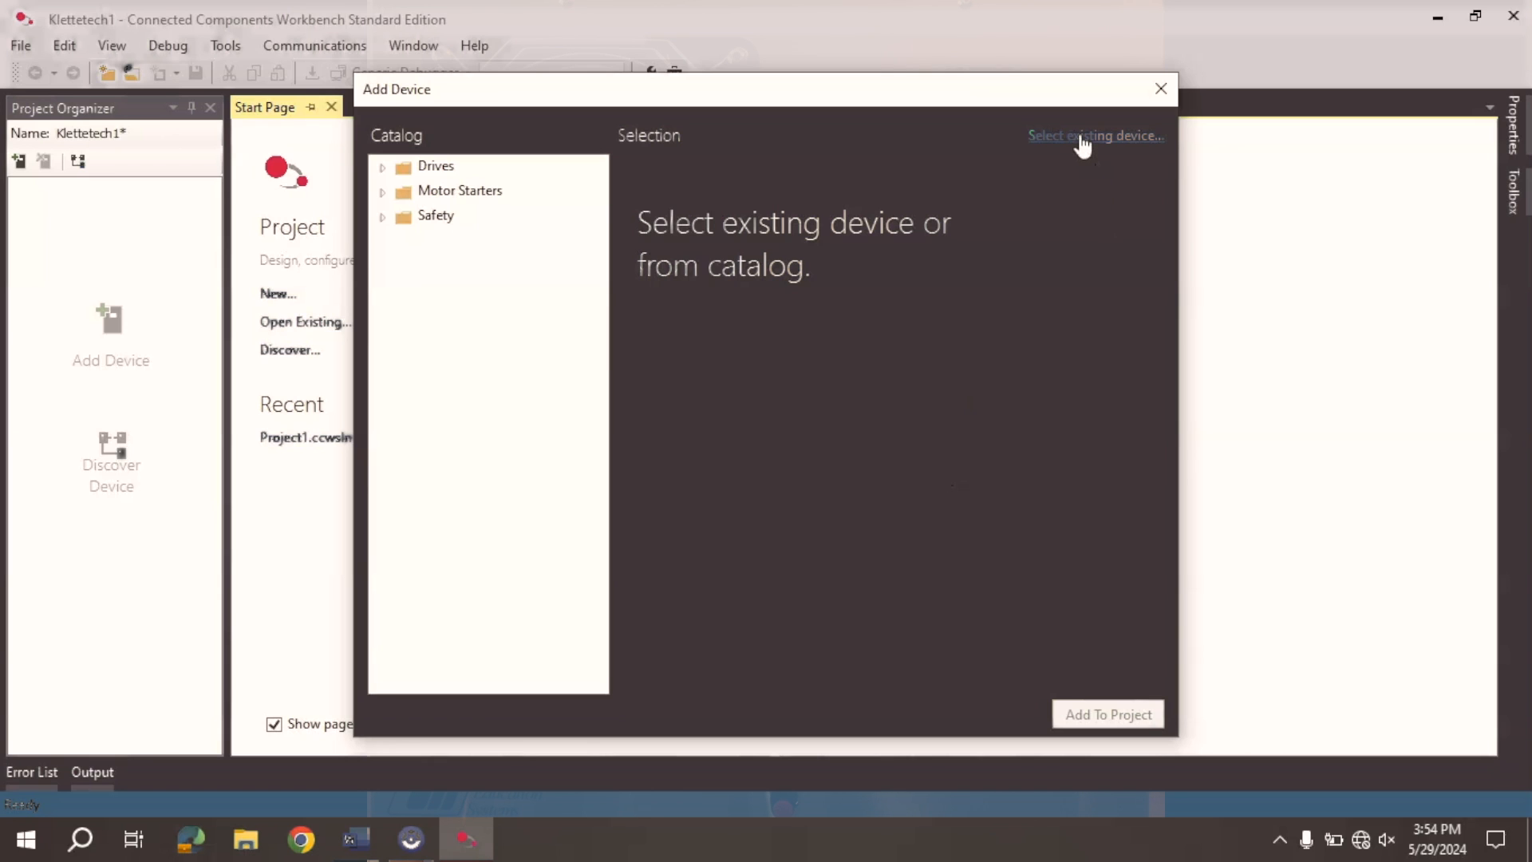
Browse the Klettetech Ethernet network and add the discovered PowerFlex 525 drive to the project.
click(1095, 135)
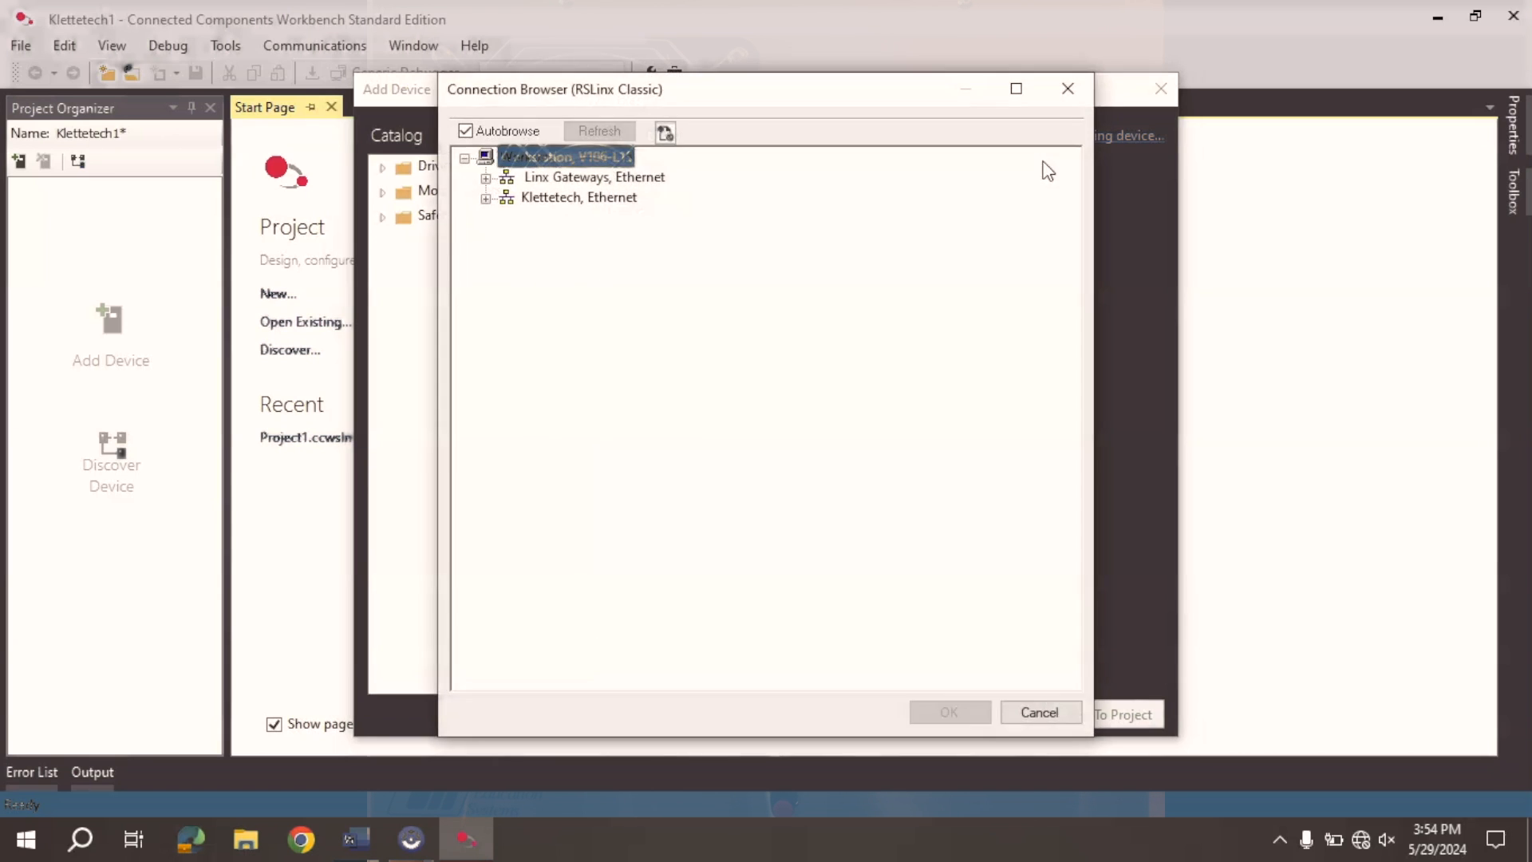
mouse_move(546, 211)
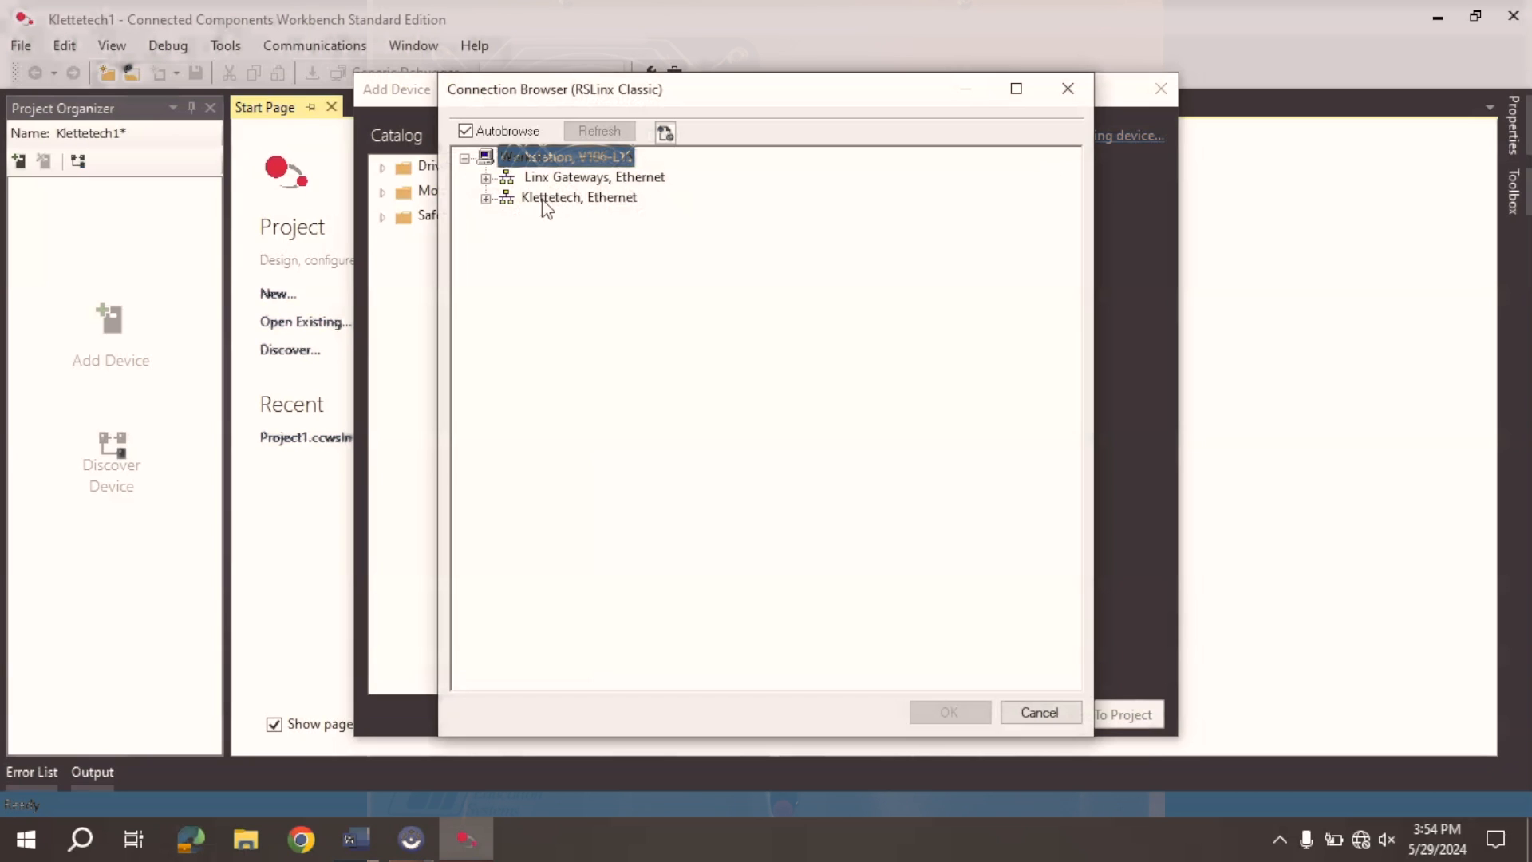
mouse_move(498, 217)
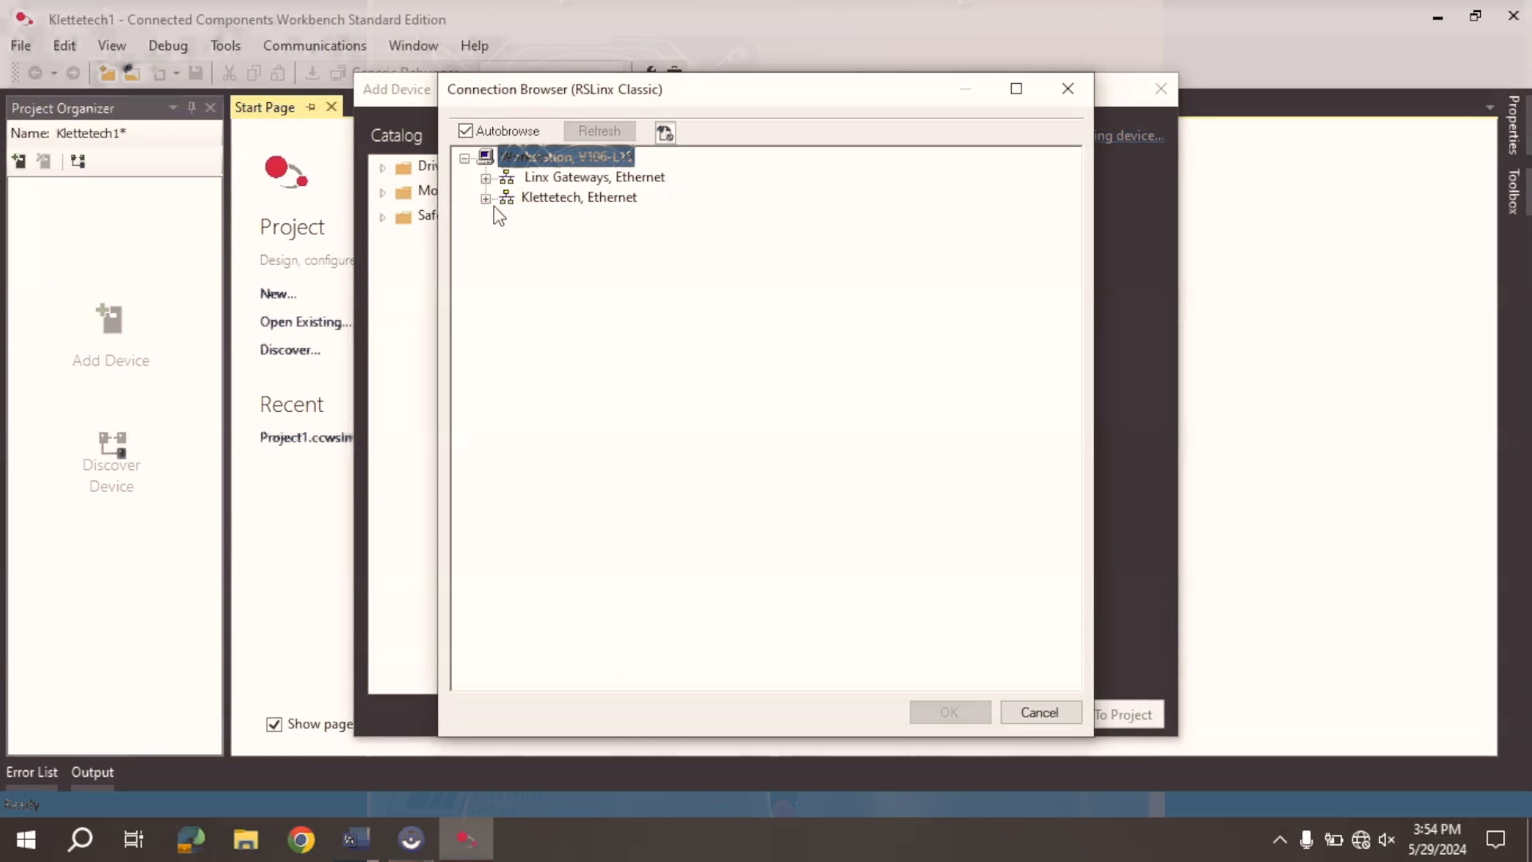
click(487, 198)
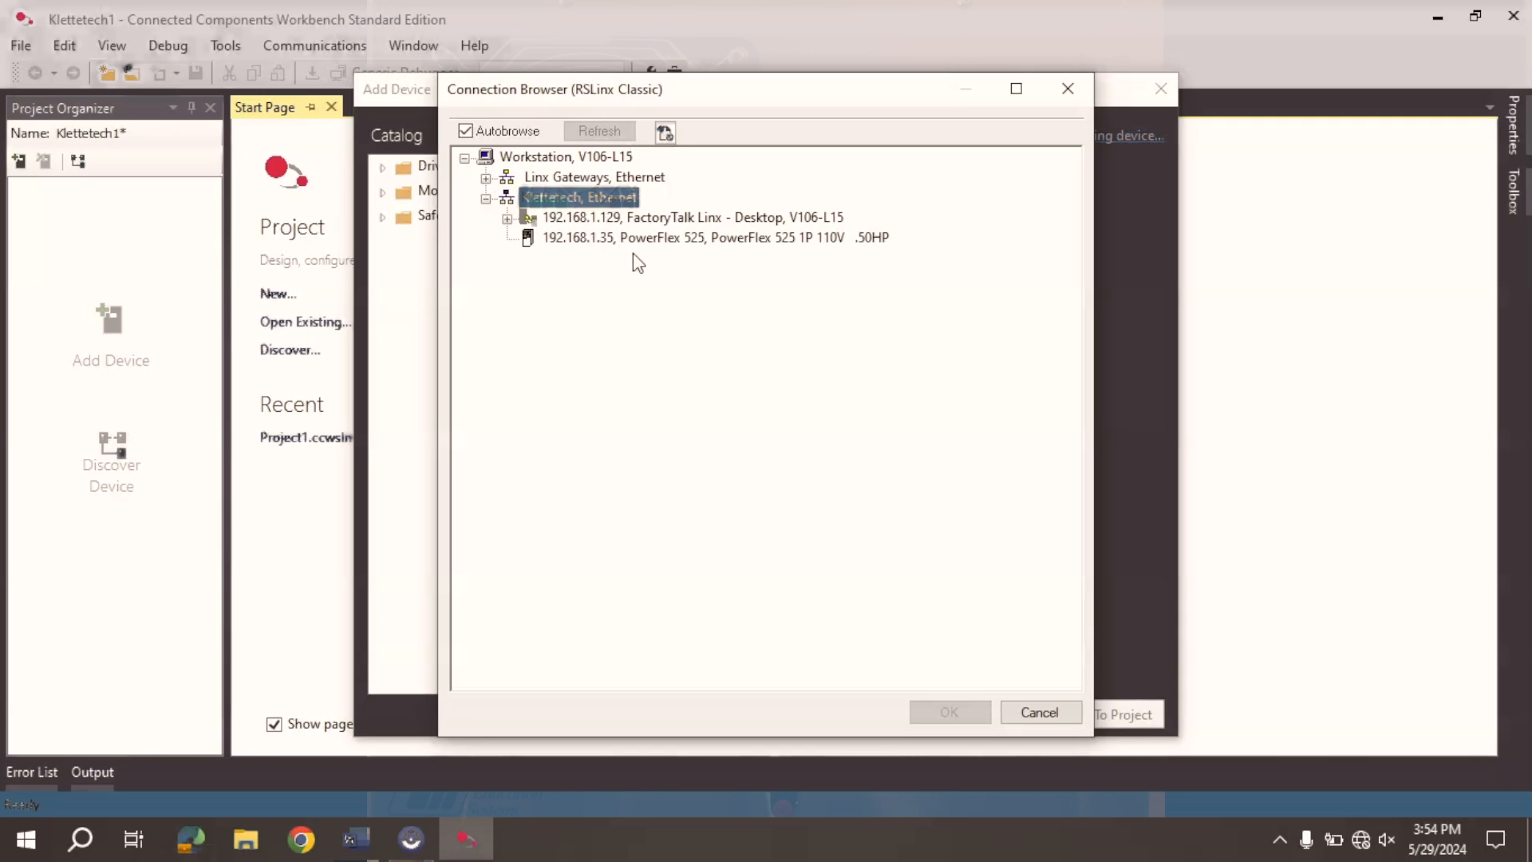
mouse_move(609, 249)
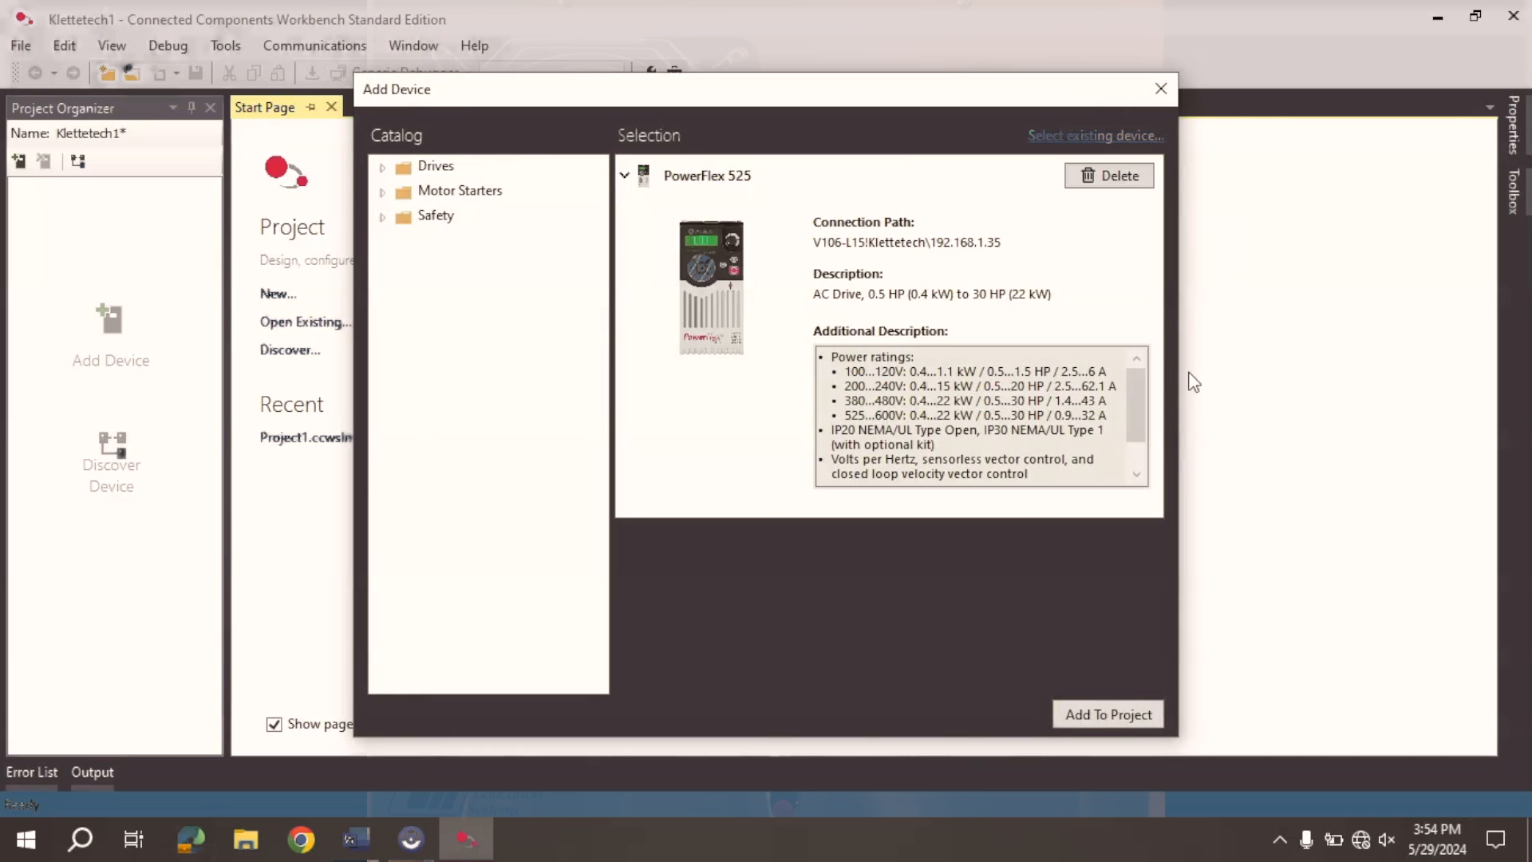
click(1108, 713)
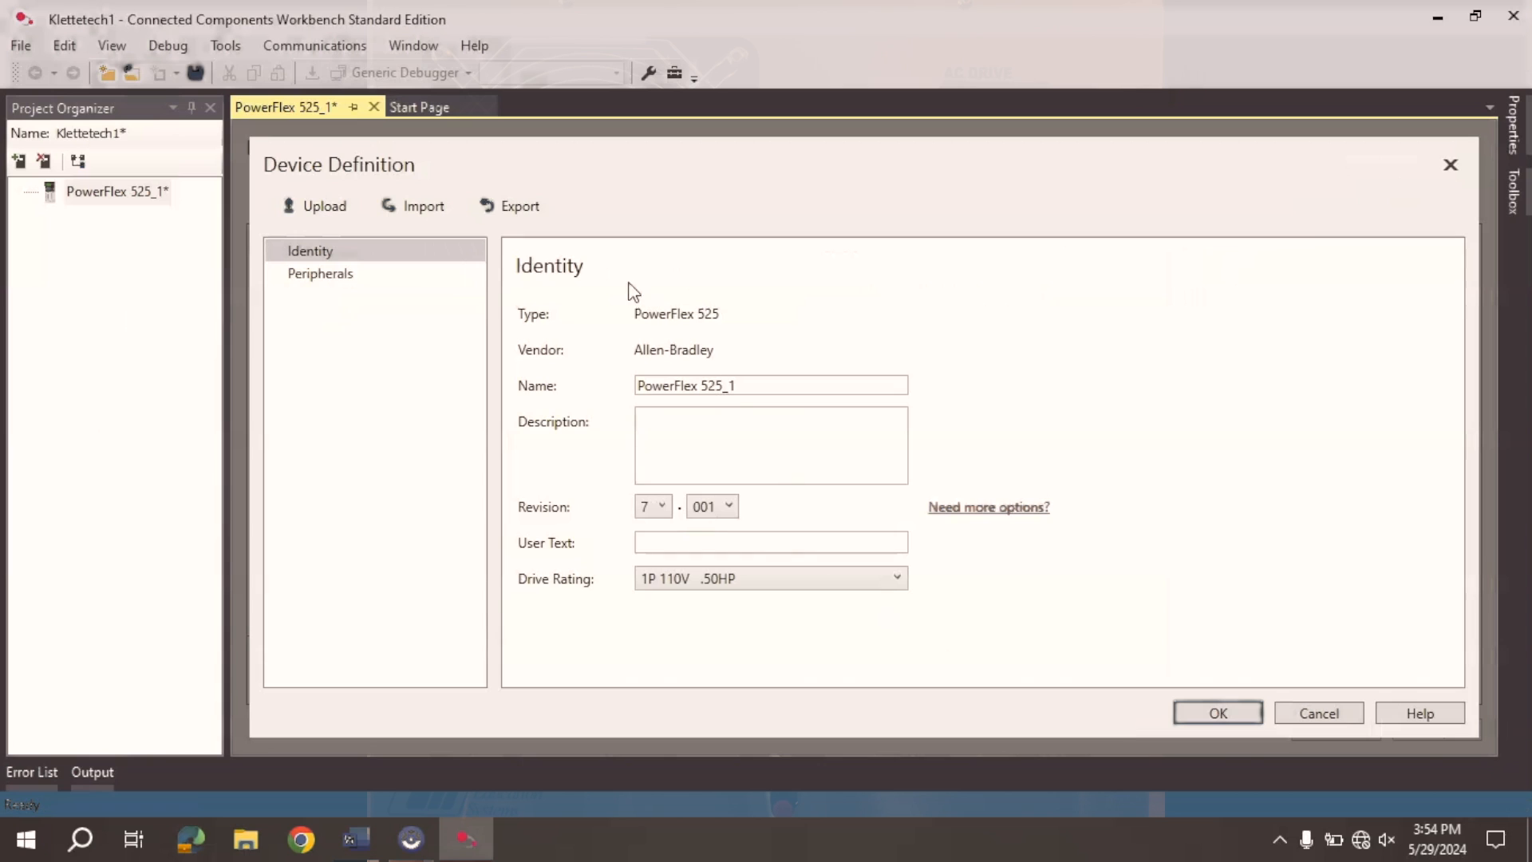
mouse_move(842, 348)
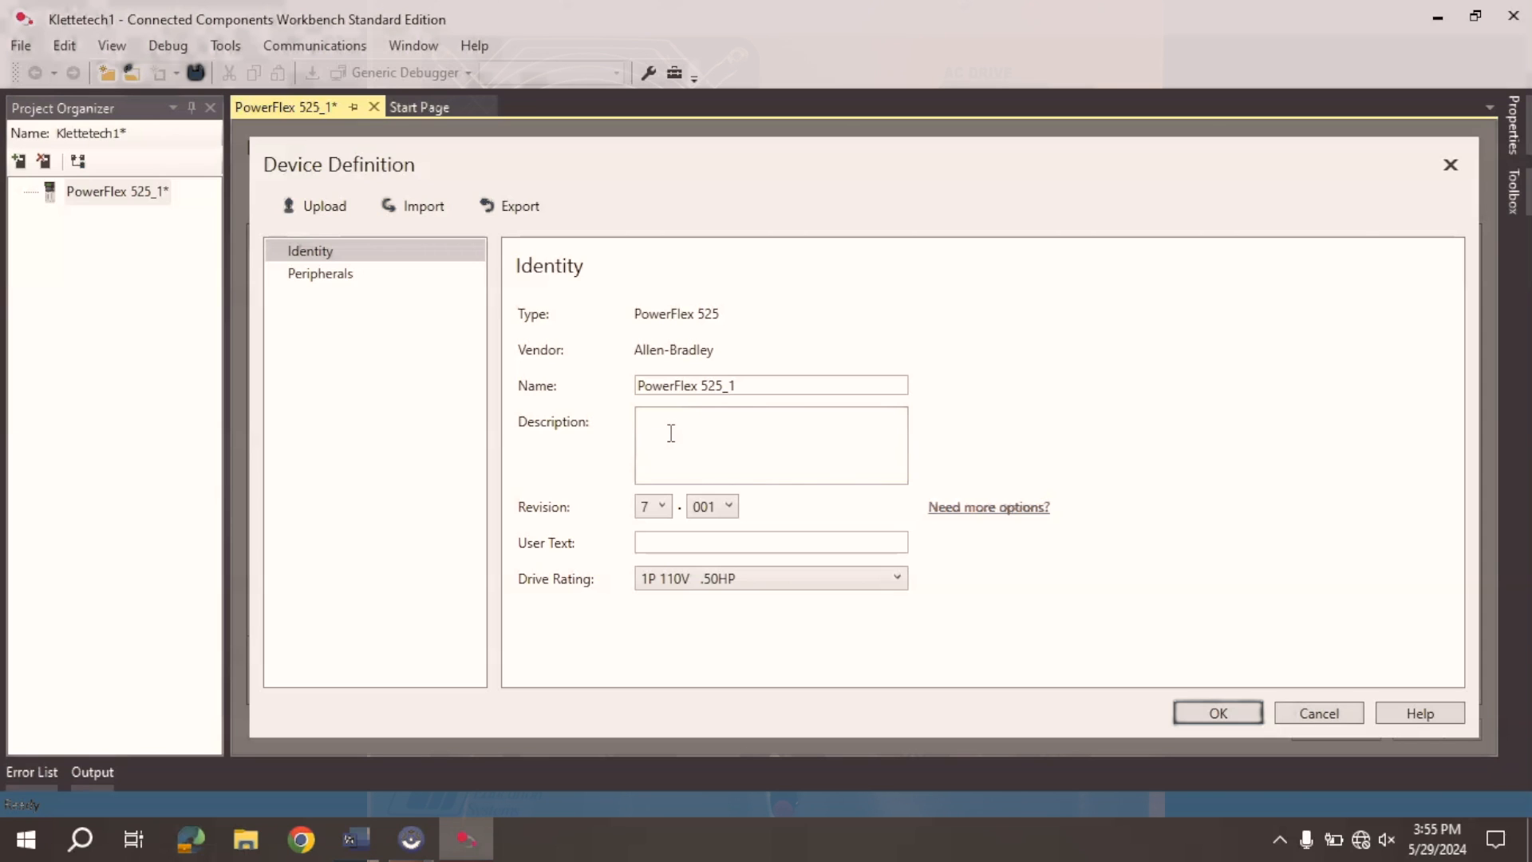
Accept the PowerFlex 525_1 device definition with its default identity and description.
click(1218, 712)
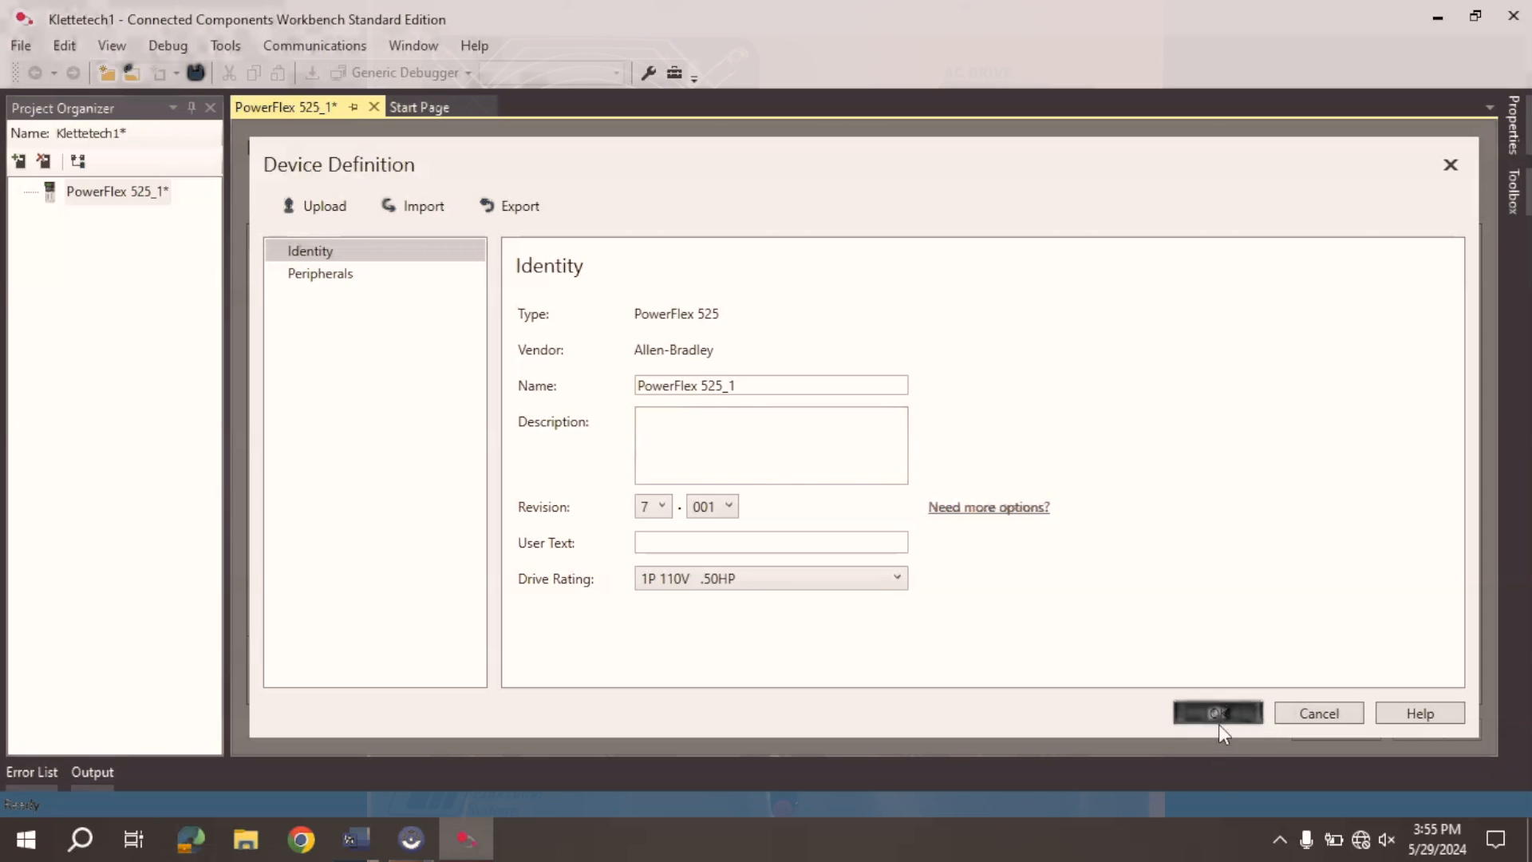
click(1216, 712)
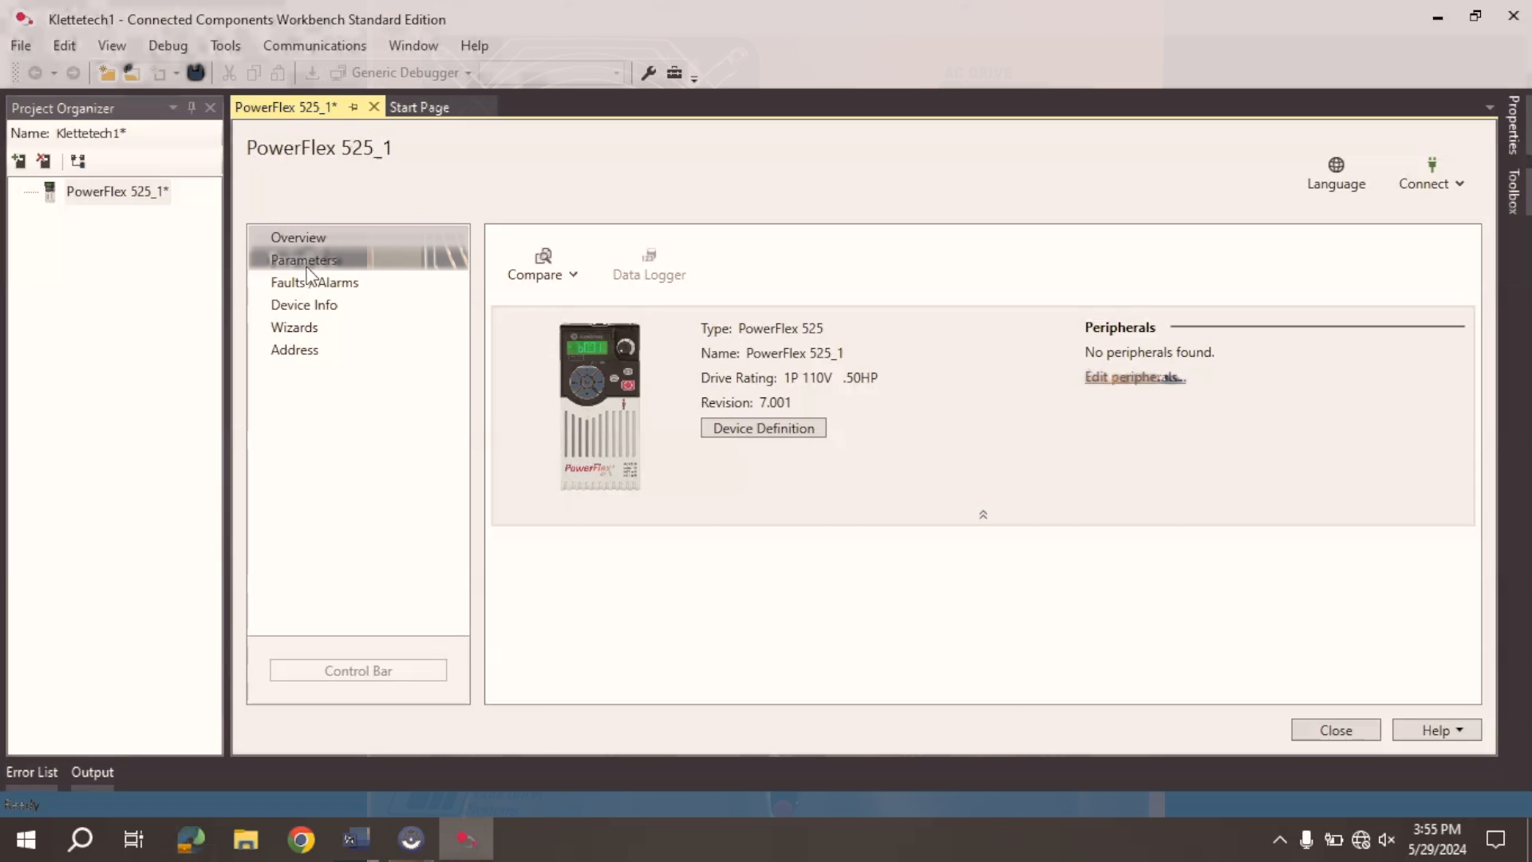
Show the PowerFlex 525_1 parameter list and the Connect dropdown's online options.
click(305, 258)
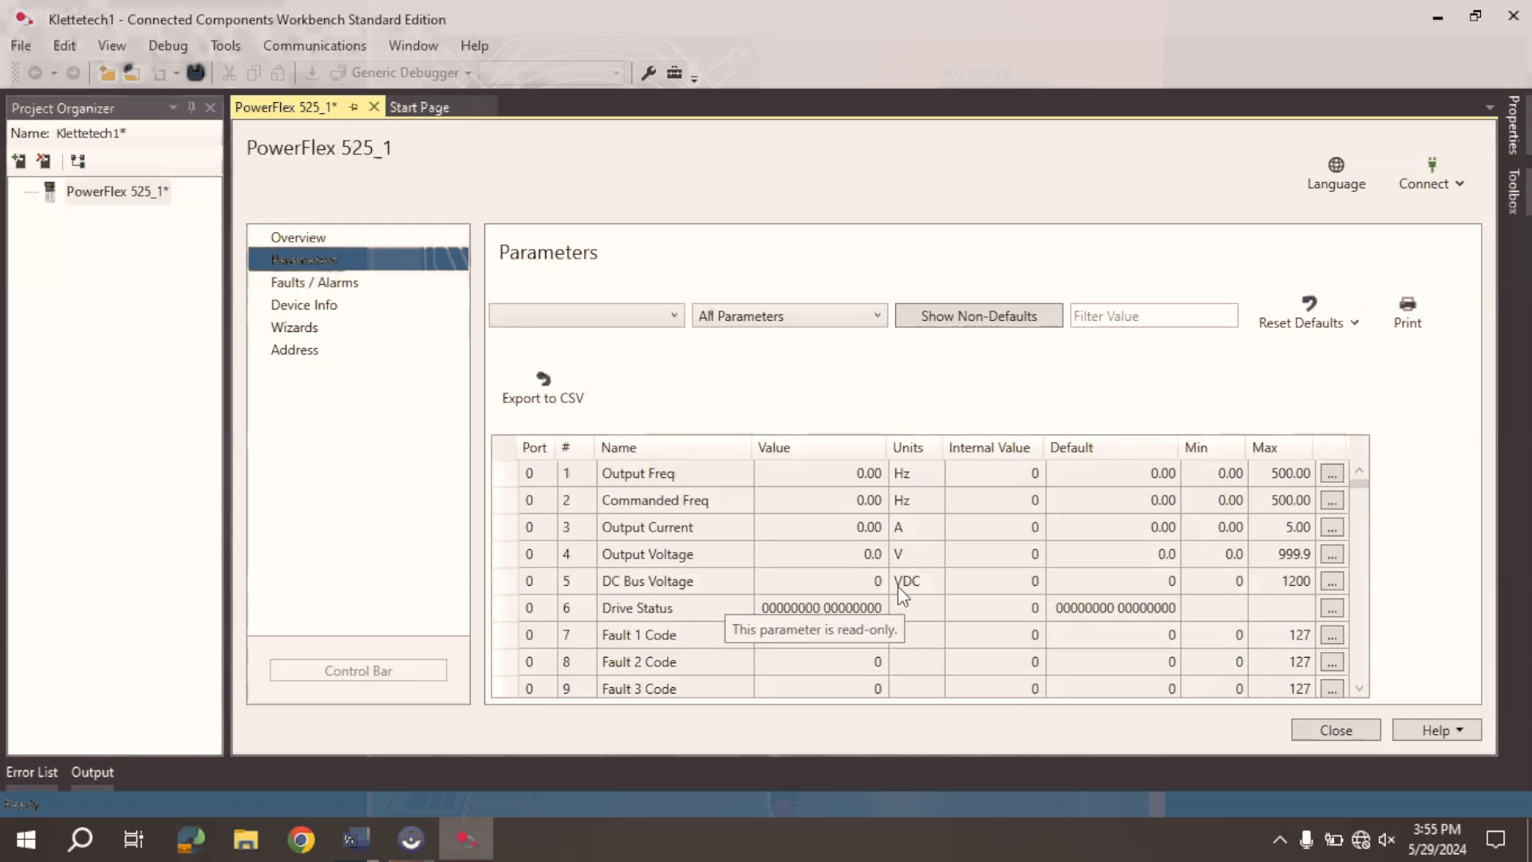
mouse_move(941, 545)
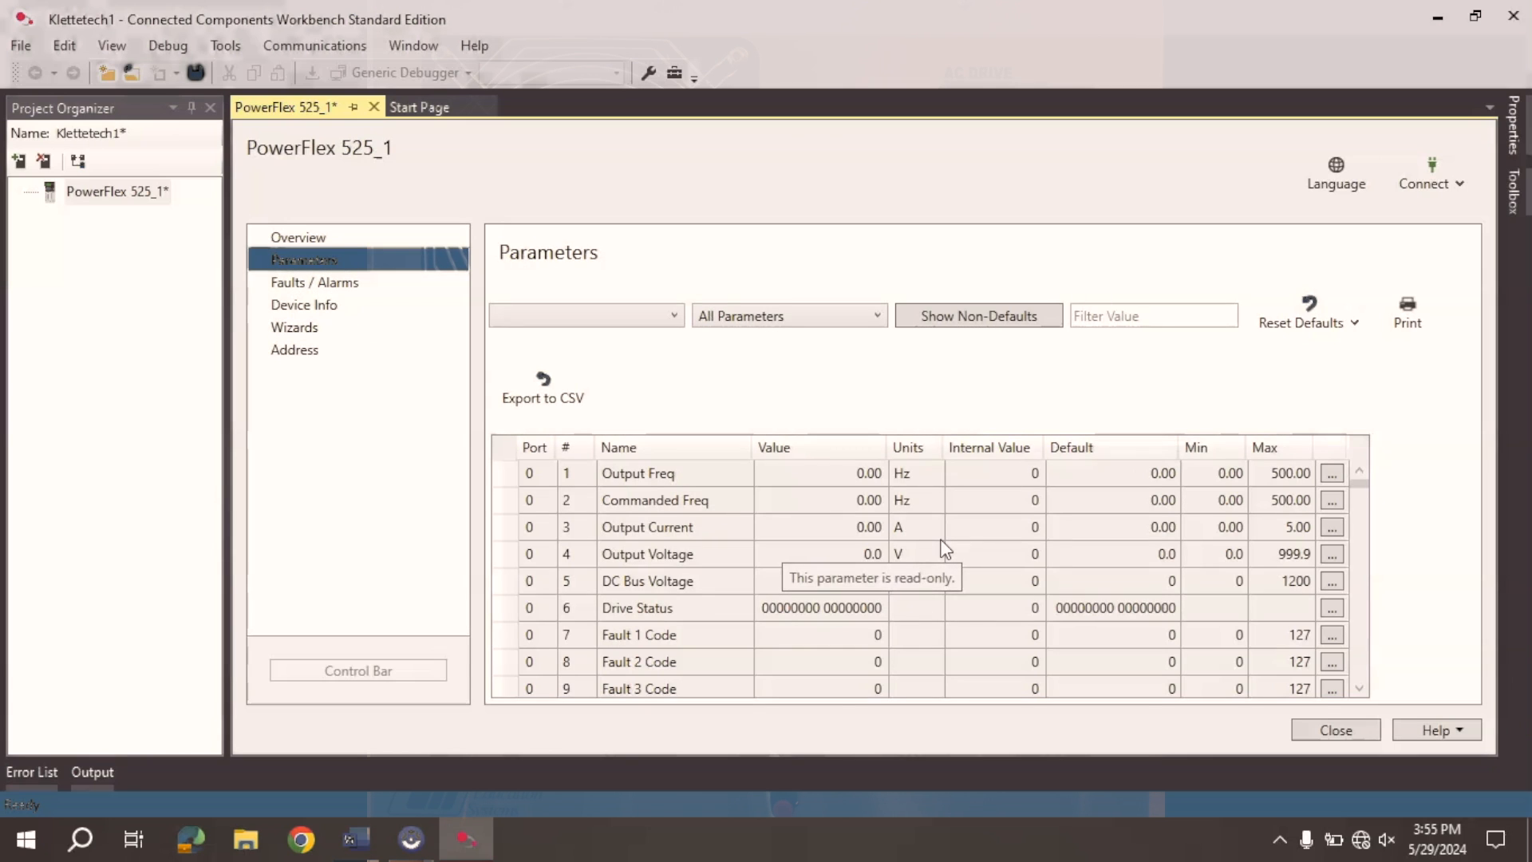
click(1431, 174)
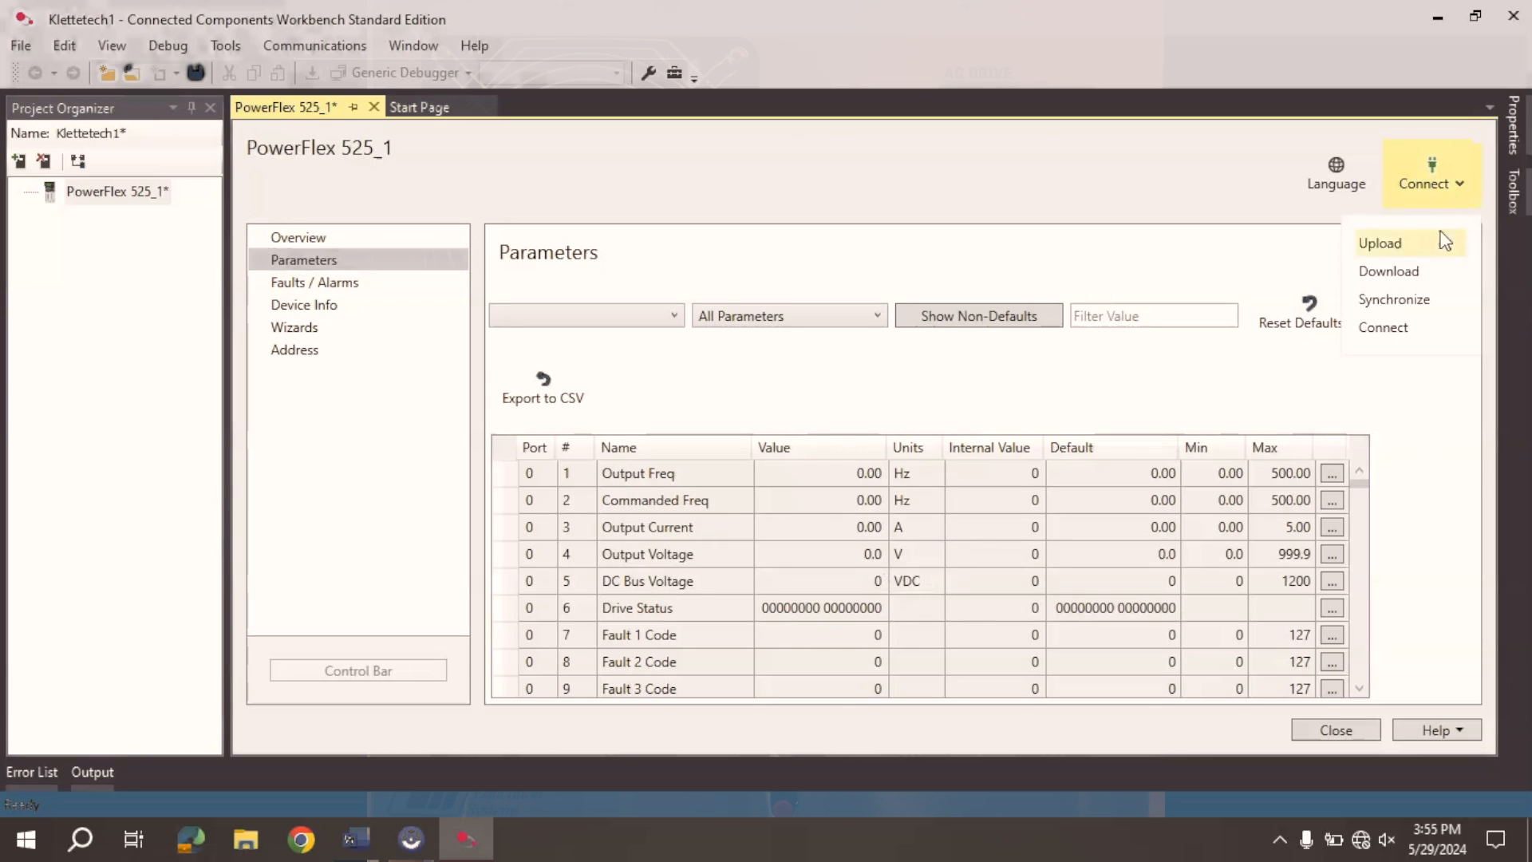
mouse_move(789, 576)
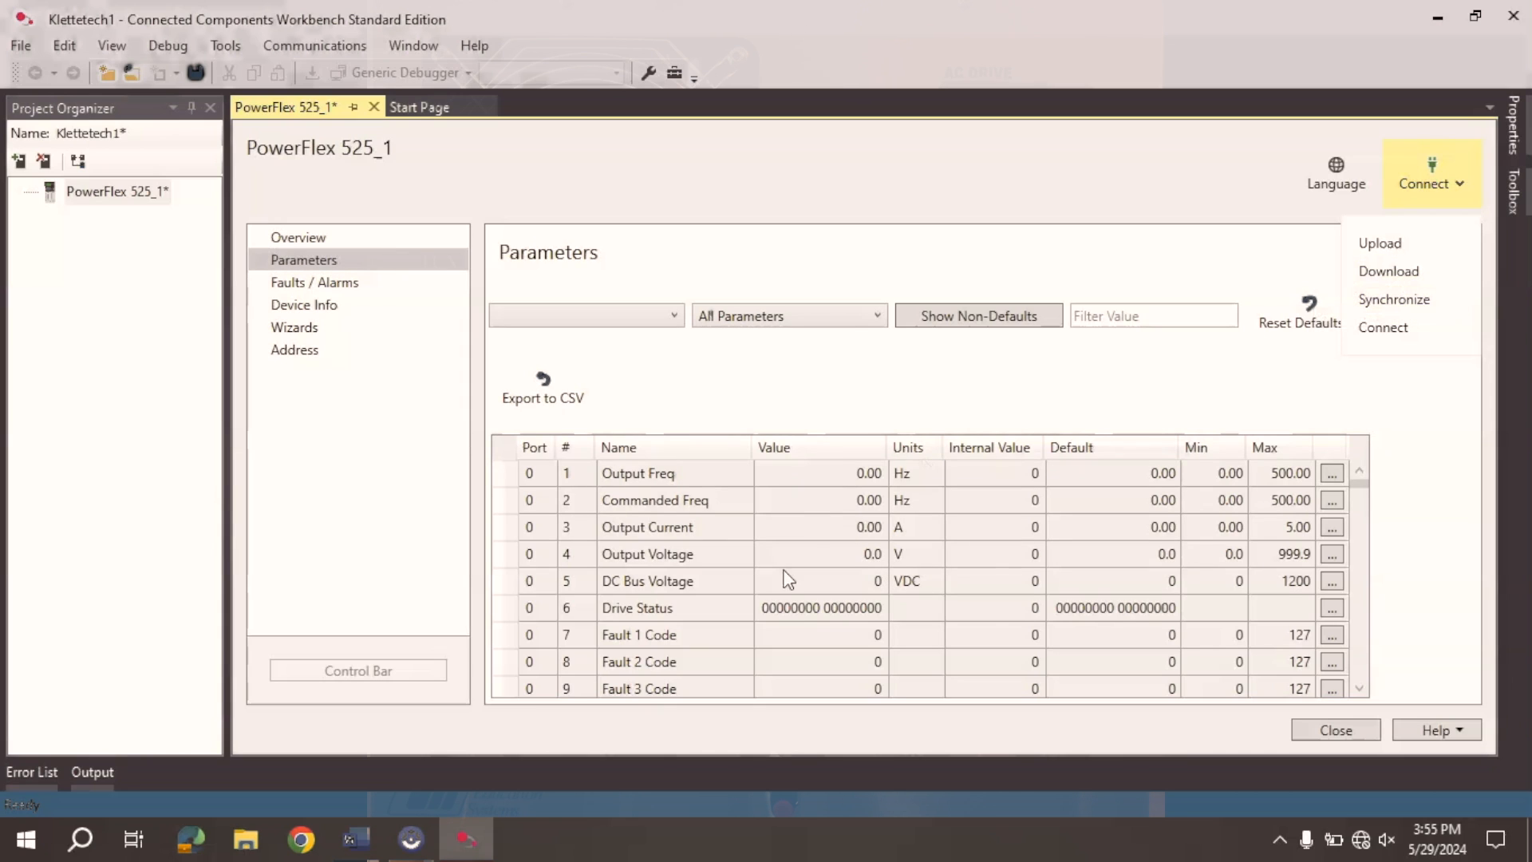
mouse_move(887, 549)
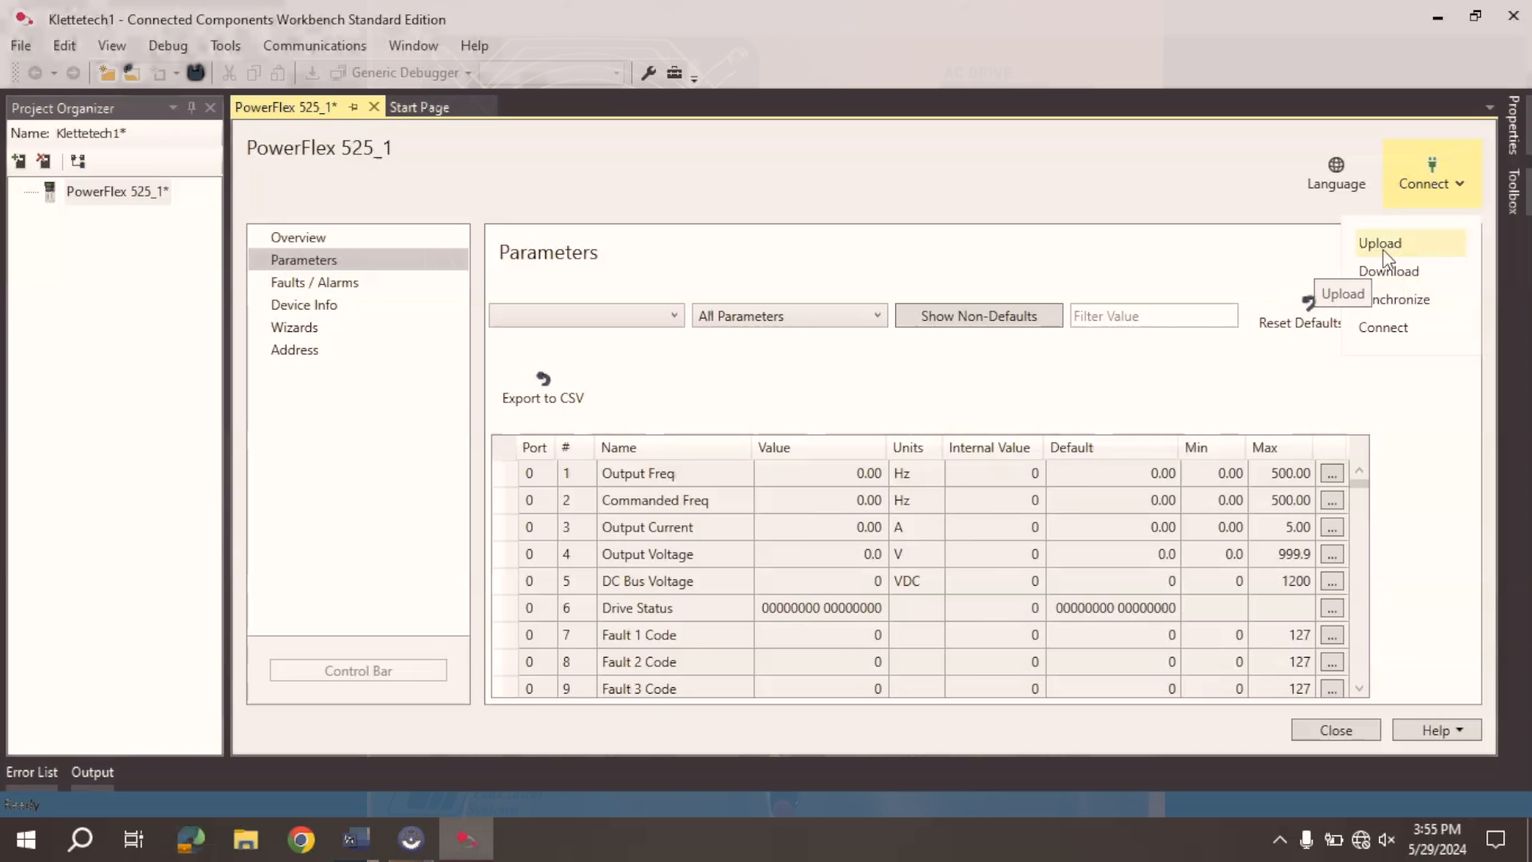
mouse_move(1341, 289)
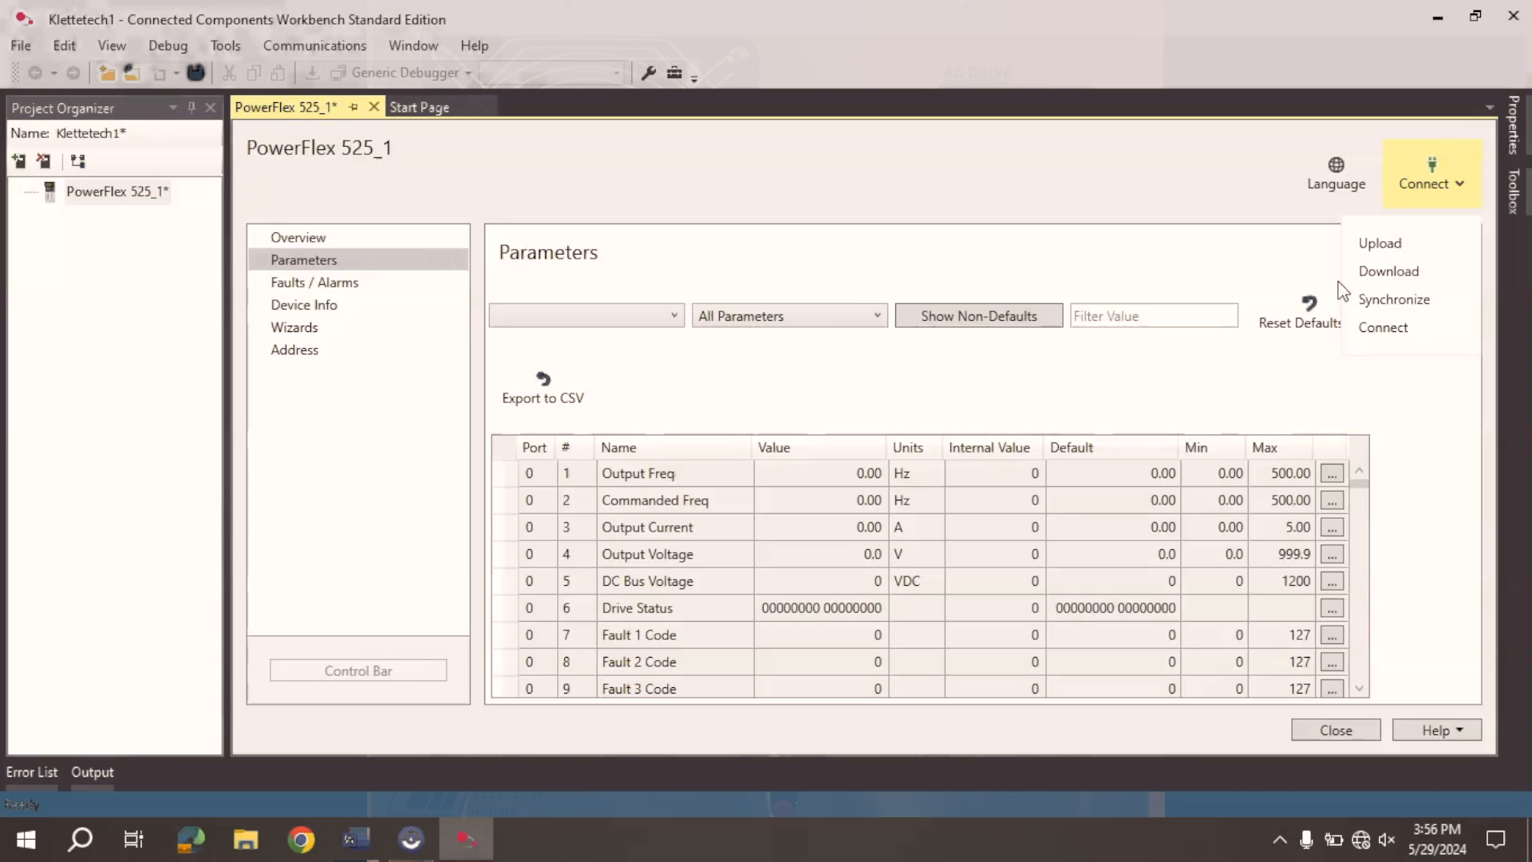
mouse_move(1392, 315)
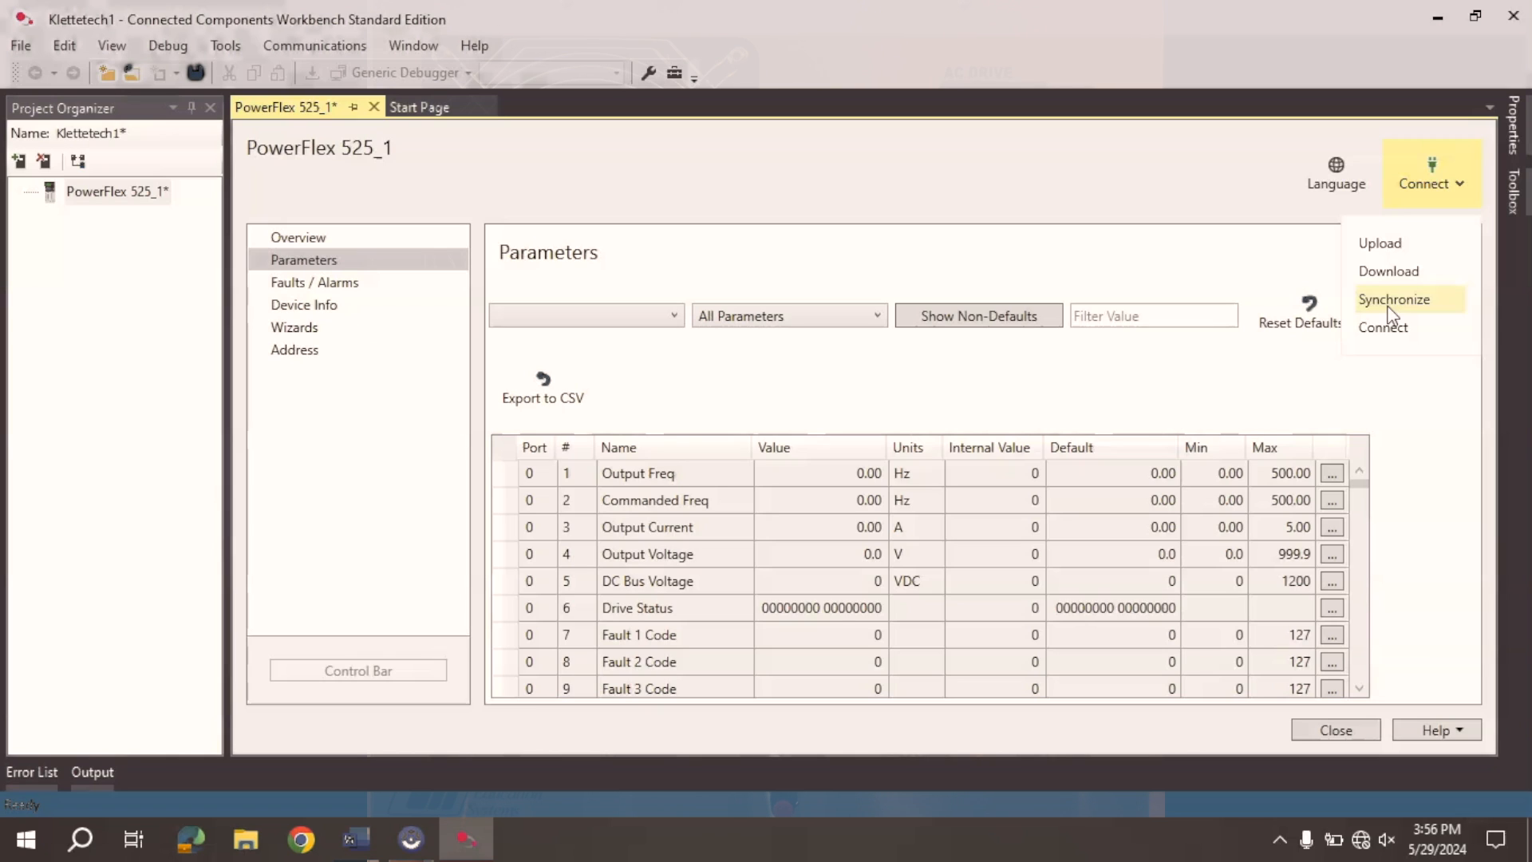
mouse_move(922, 84)
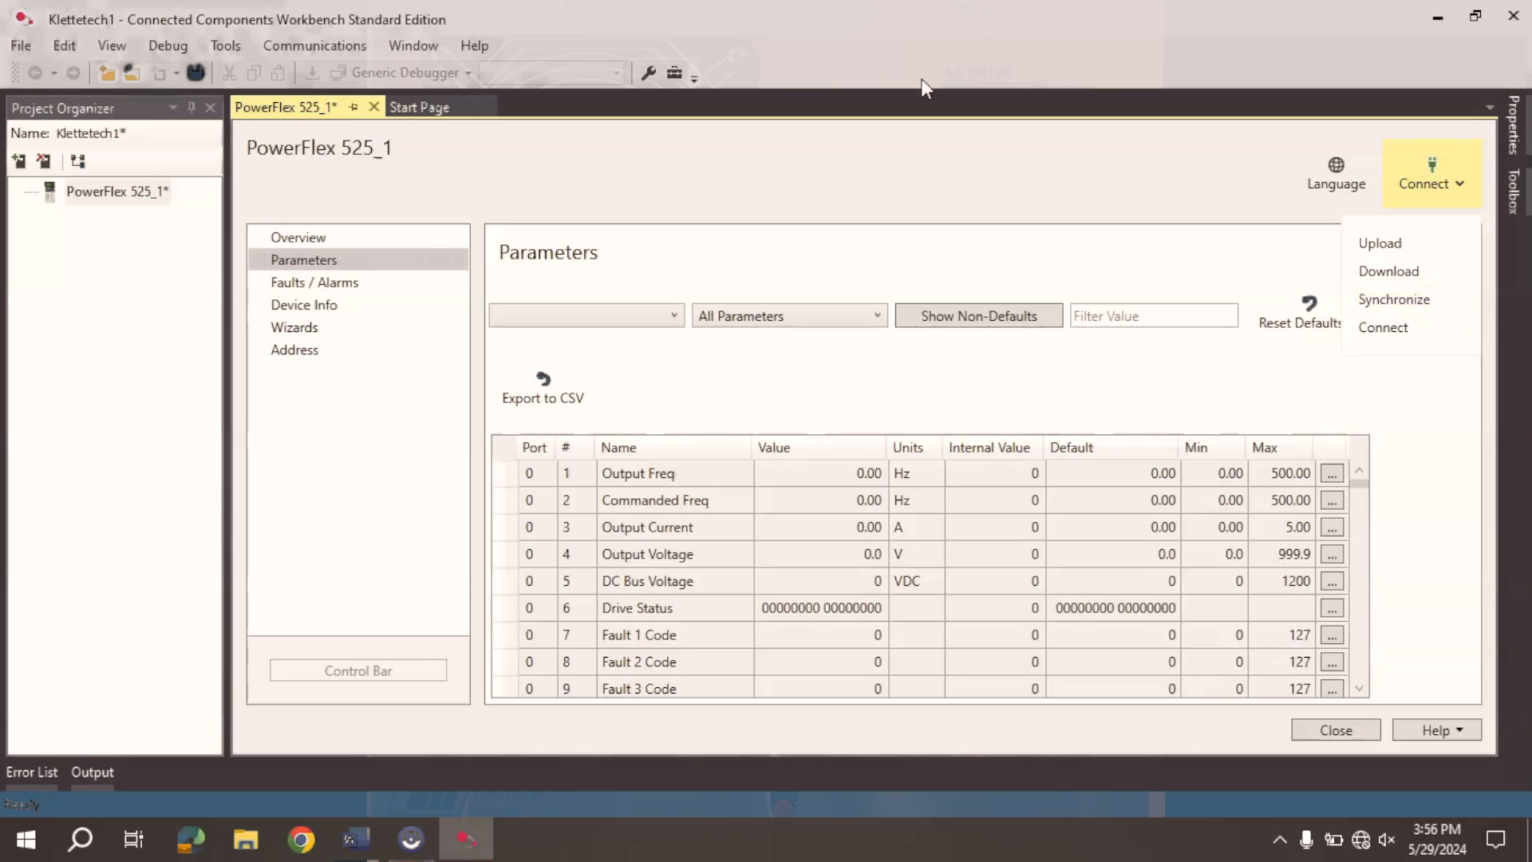
mouse_move(1175, 376)
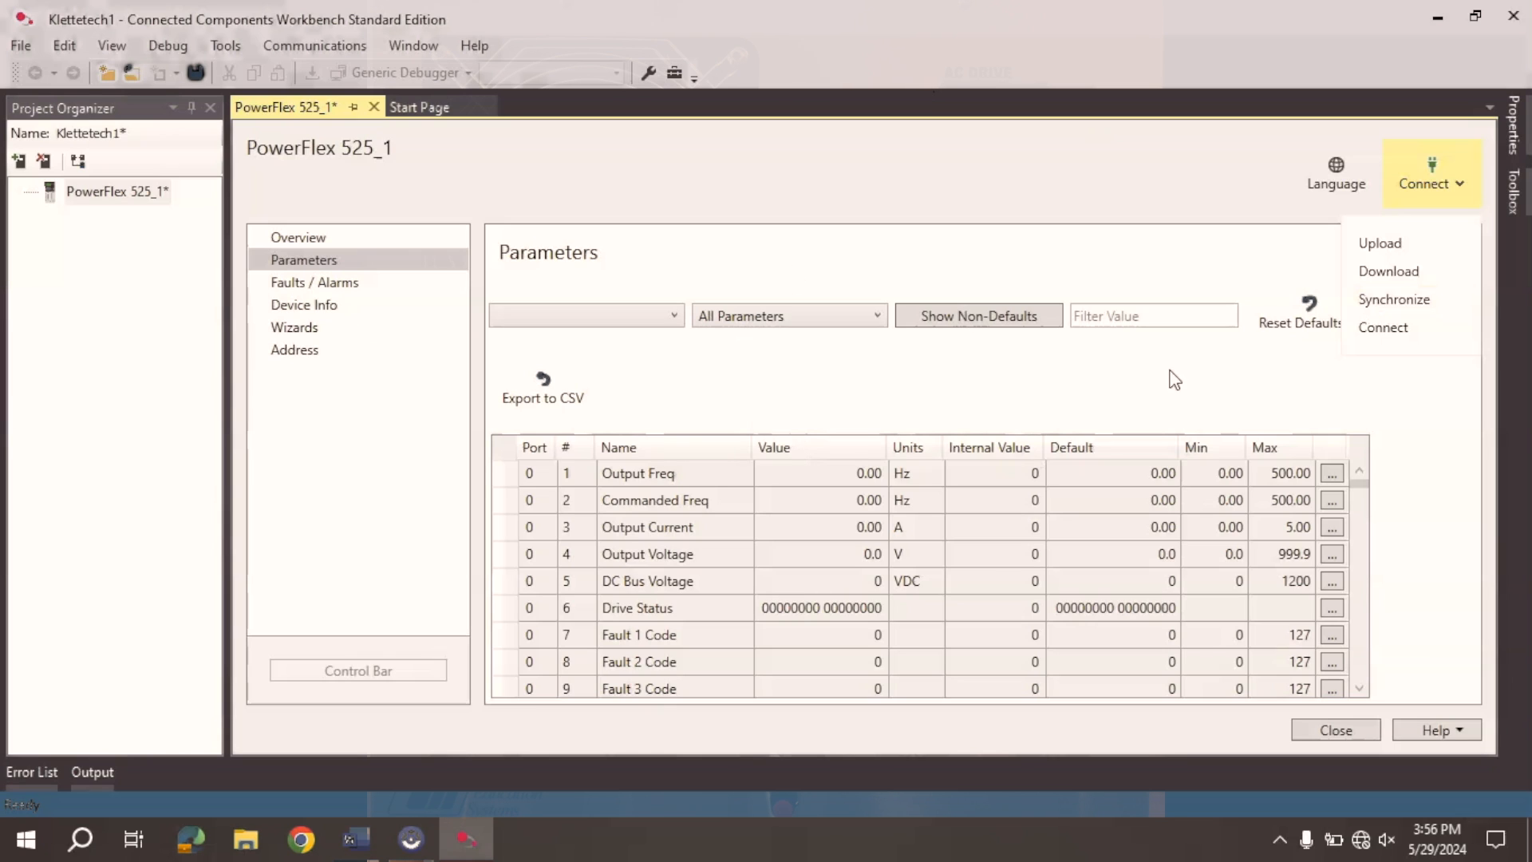
mouse_move(1398, 332)
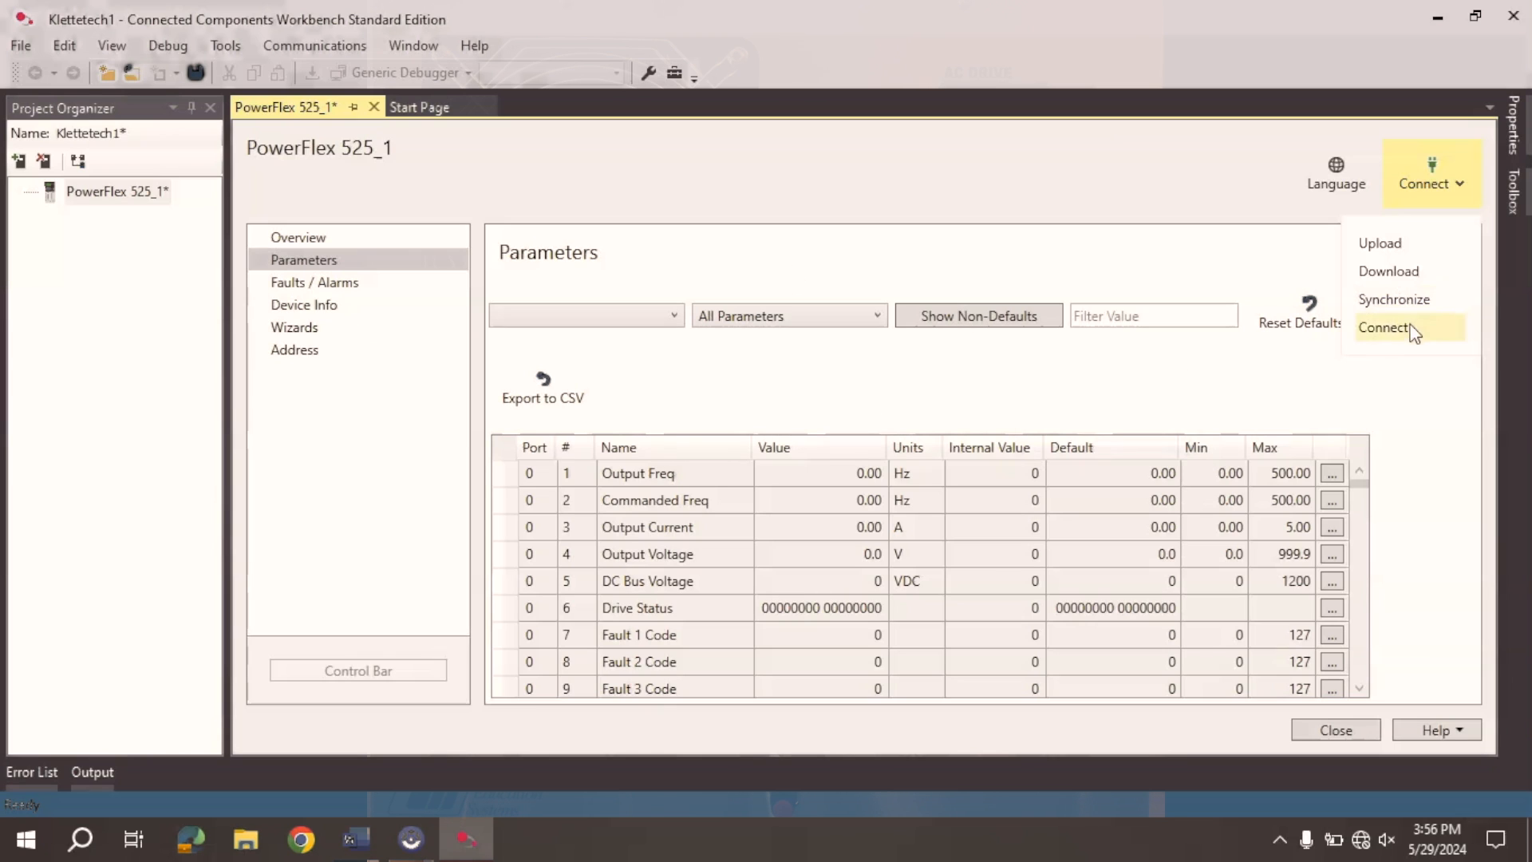
Connect to the PowerFlex 525 at 192.168.1.35 so its parameters begin uploading.
click(1385, 327)
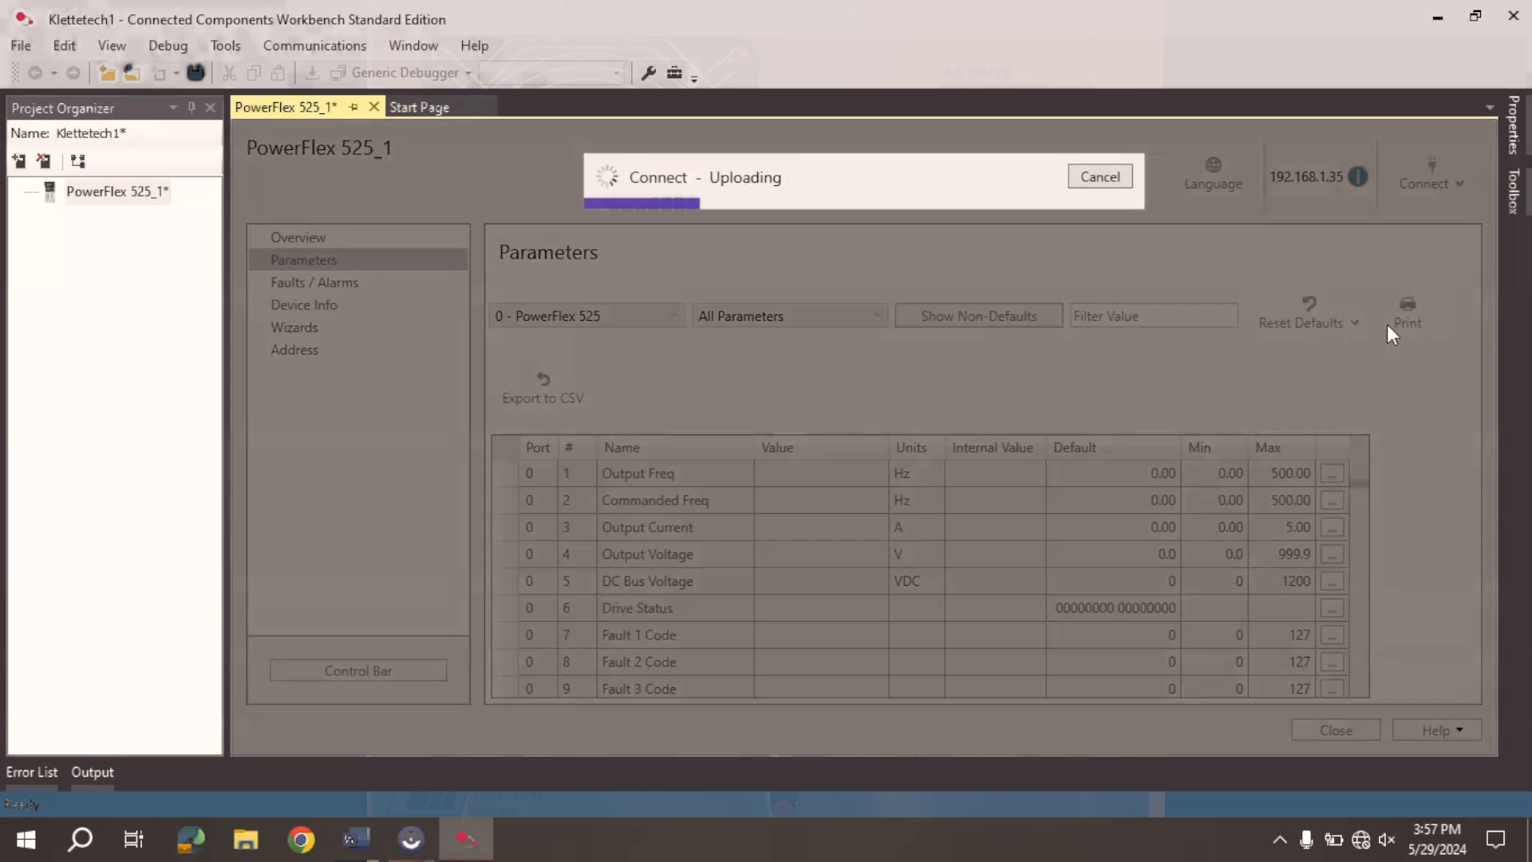